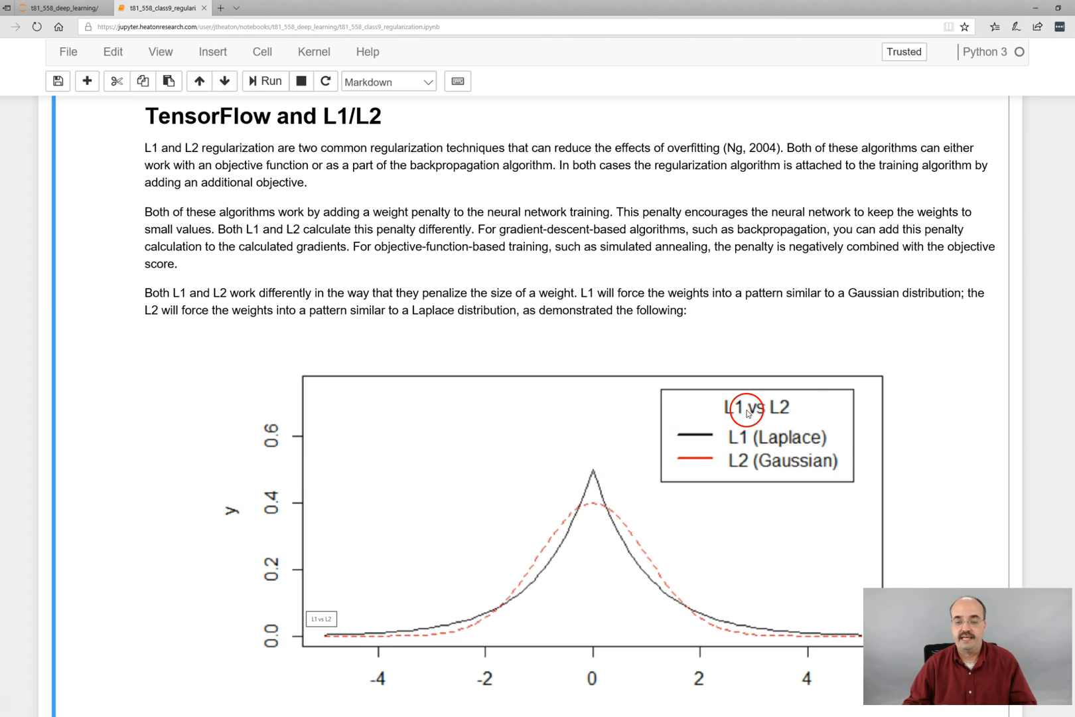
mouse_move(816, 418)
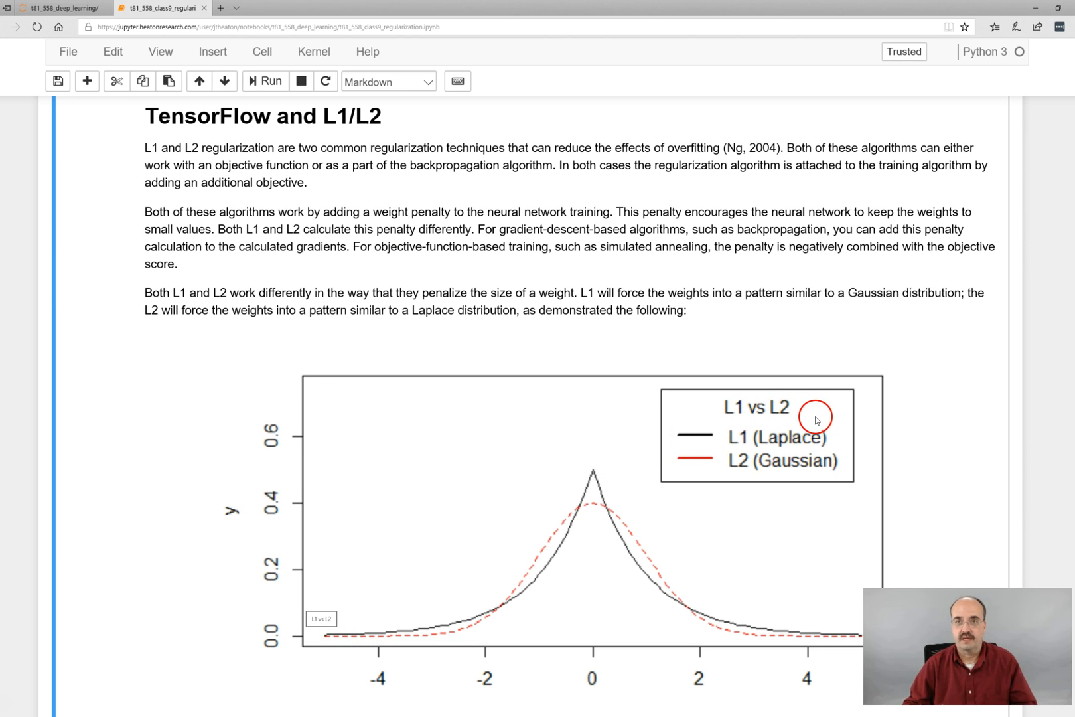
mouse_move(386, 713)
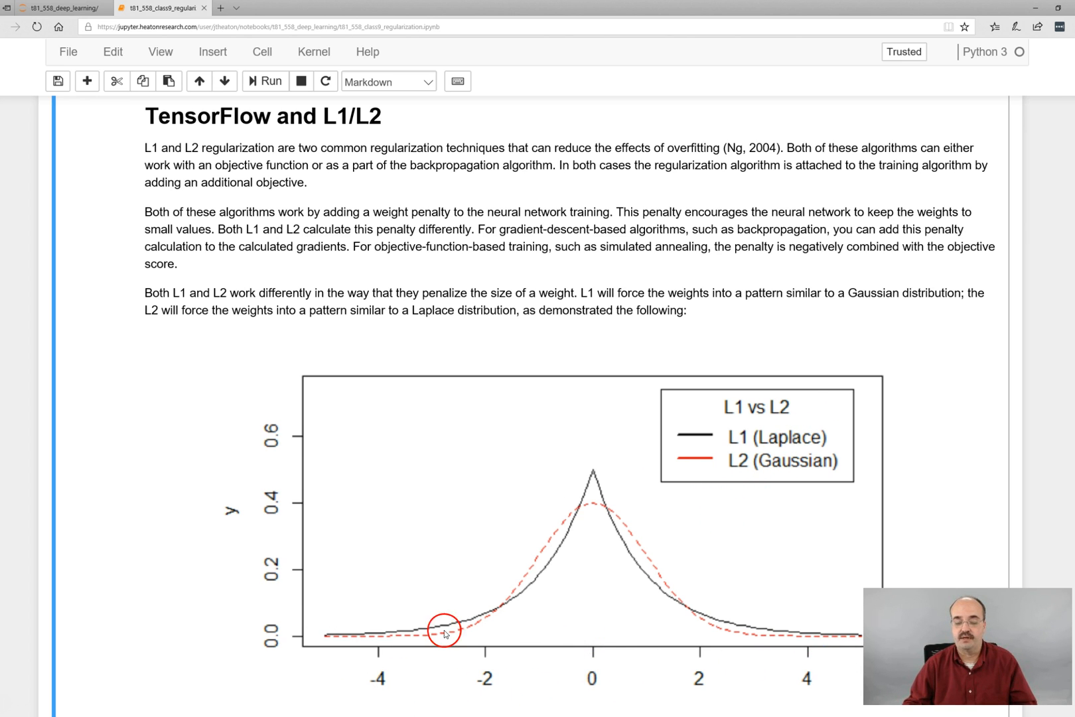
mouse_move(441, 660)
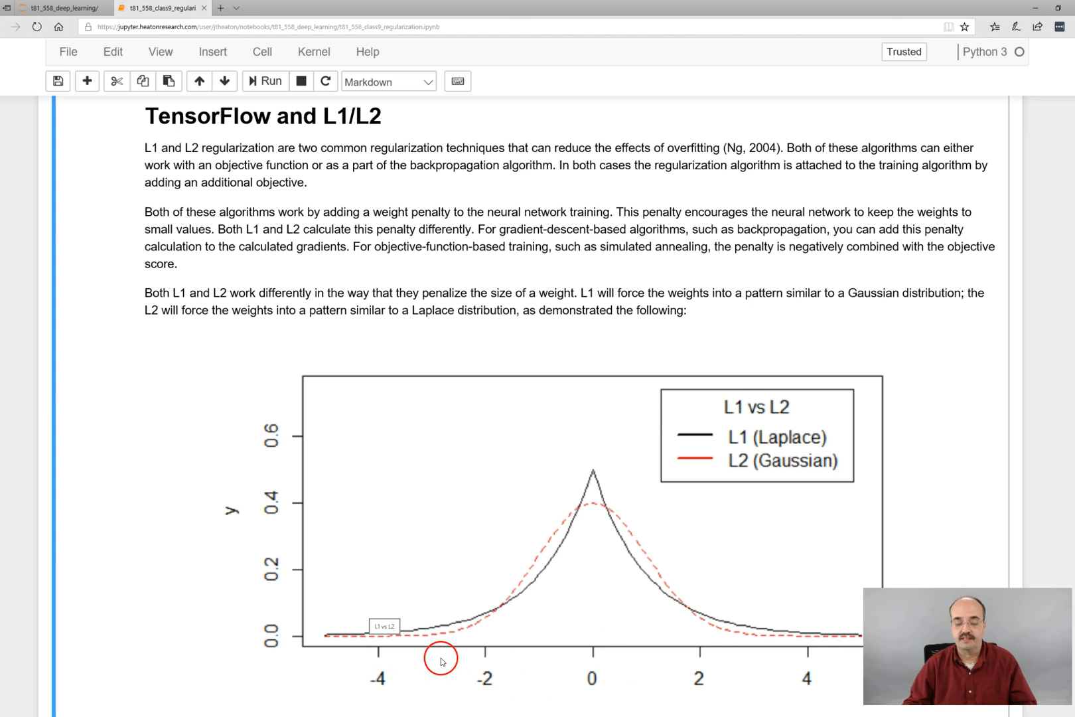
mouse_move(349, 643)
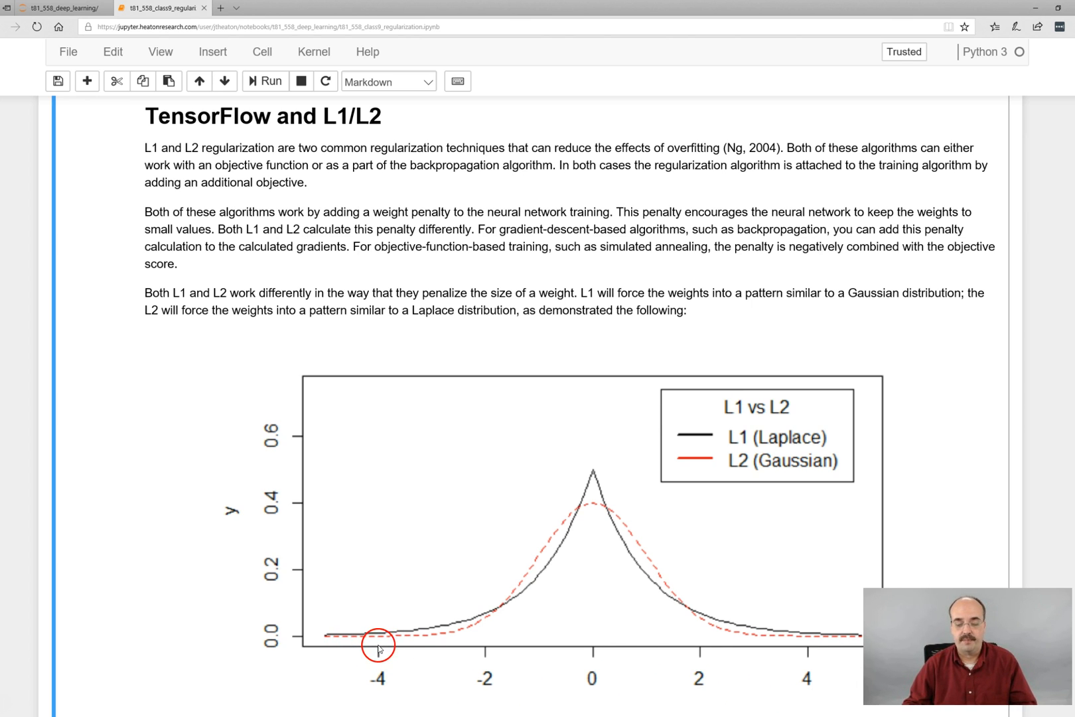
mouse_move(391, 648)
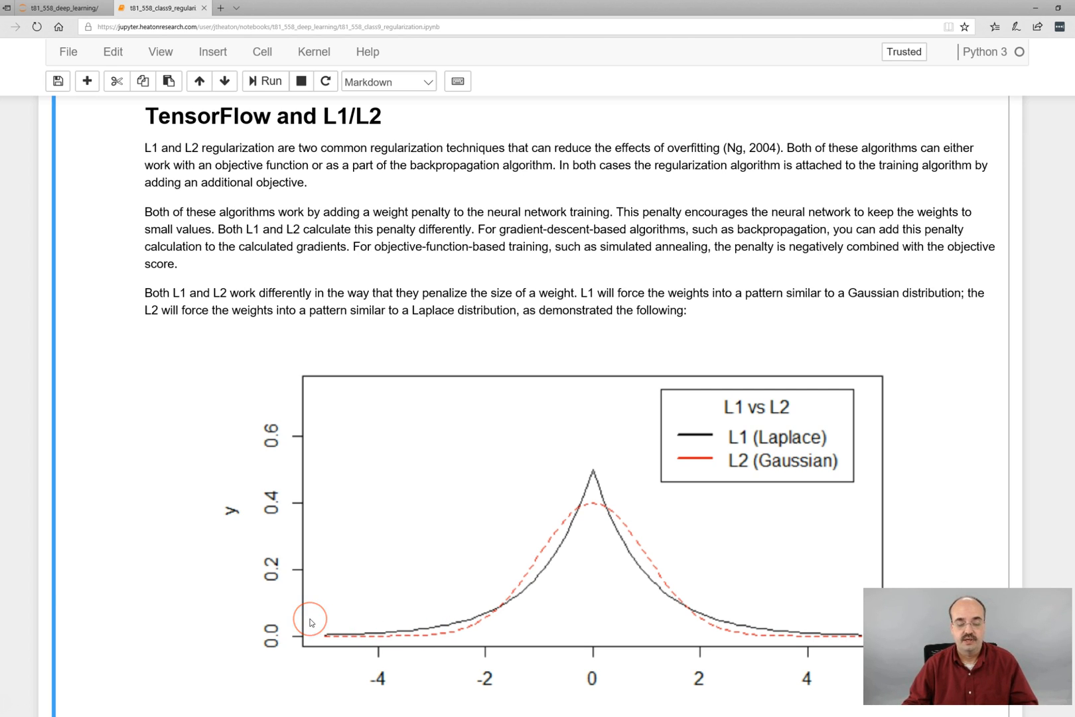
mouse_move(607, 505)
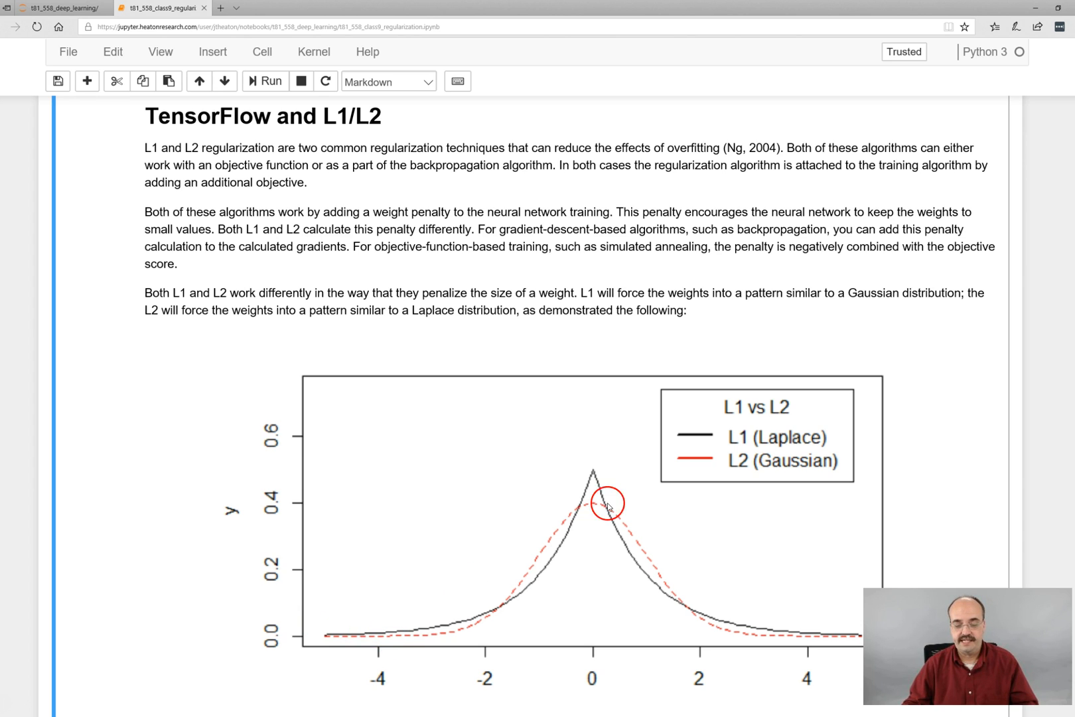
mouse_move(582, 464)
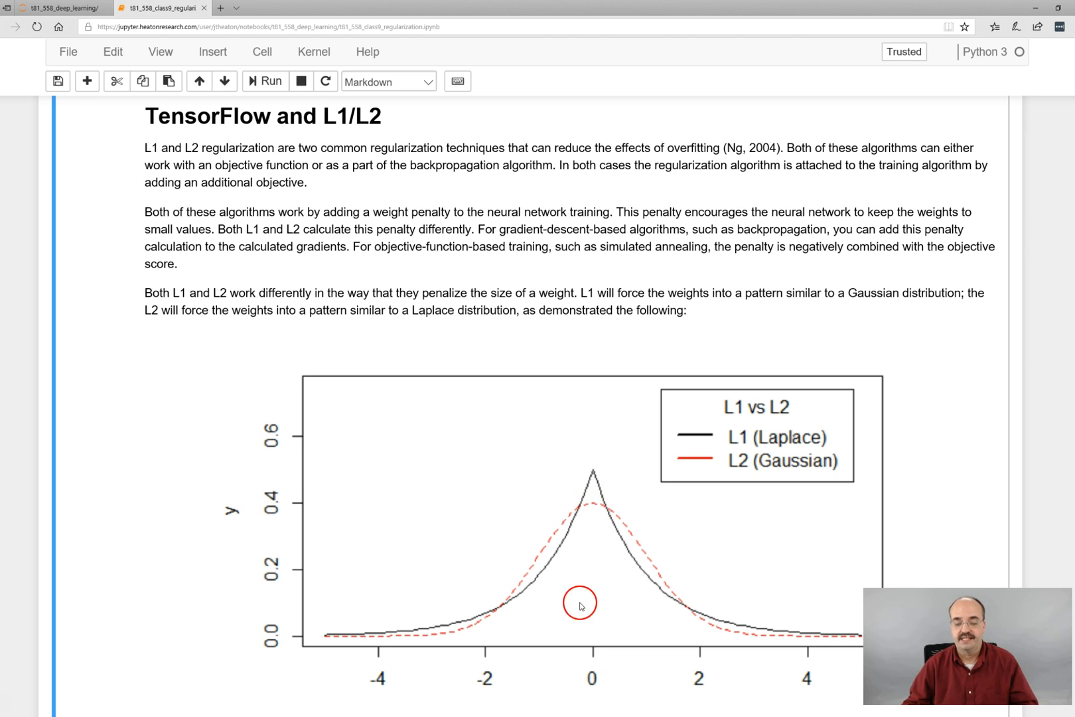
mouse_move(582, 462)
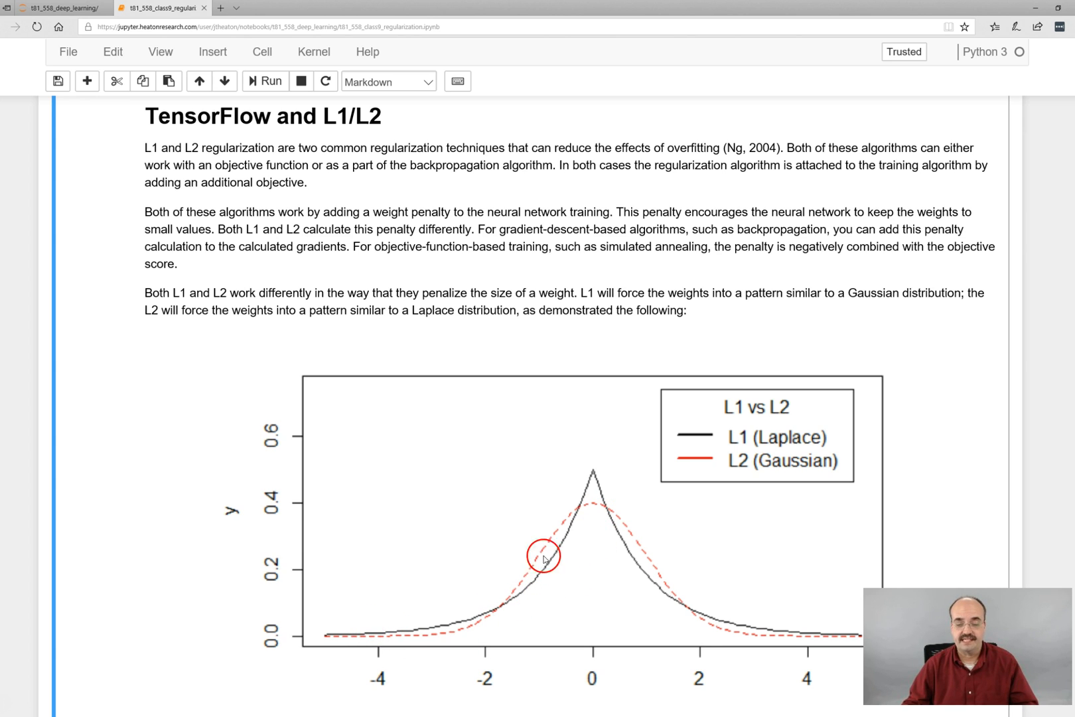
mouse_move(801, 615)
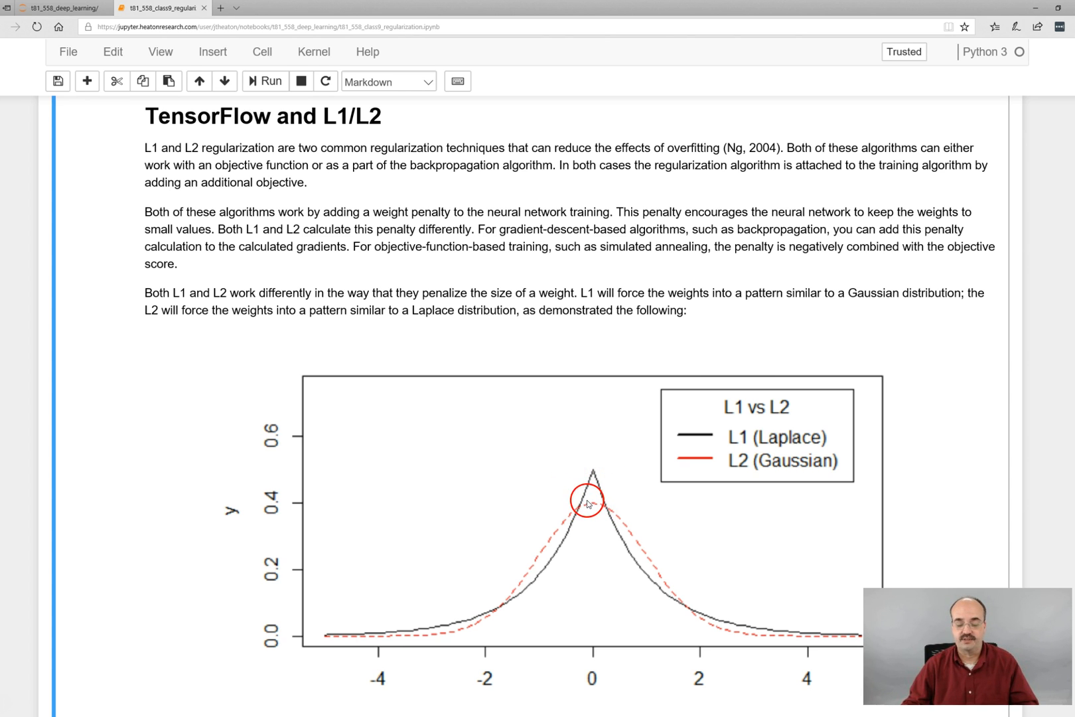
Scroll past the chart to the TensorFlow with L1/L2 for Regression code cell
scroll("down", 3)
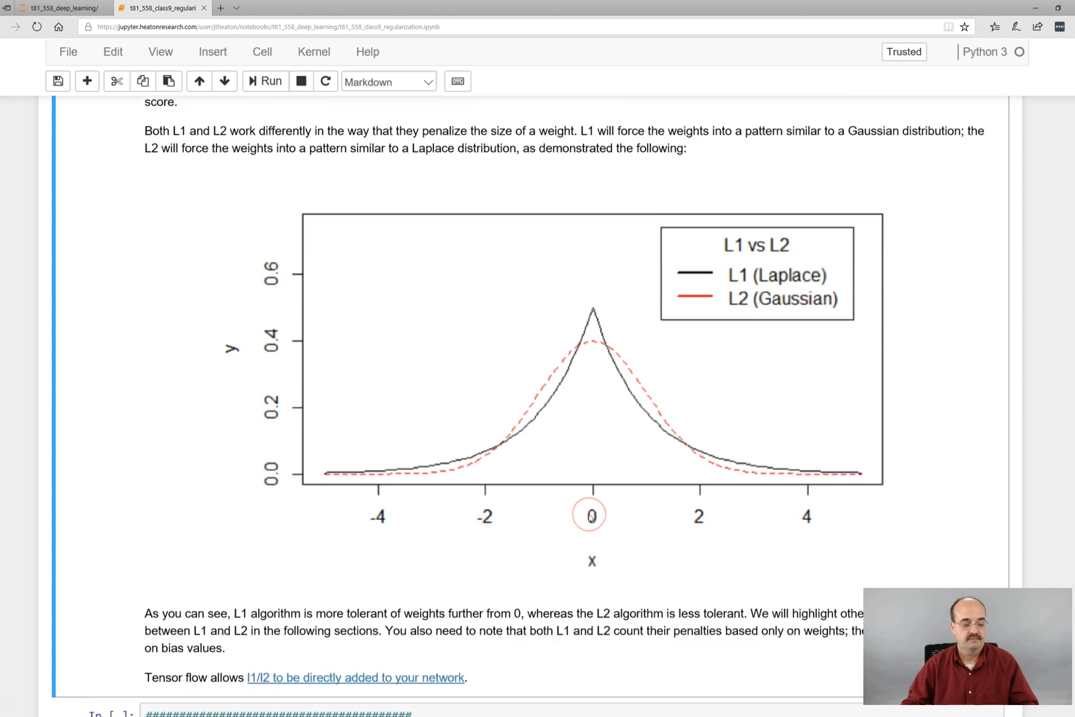
scroll("down", 3)
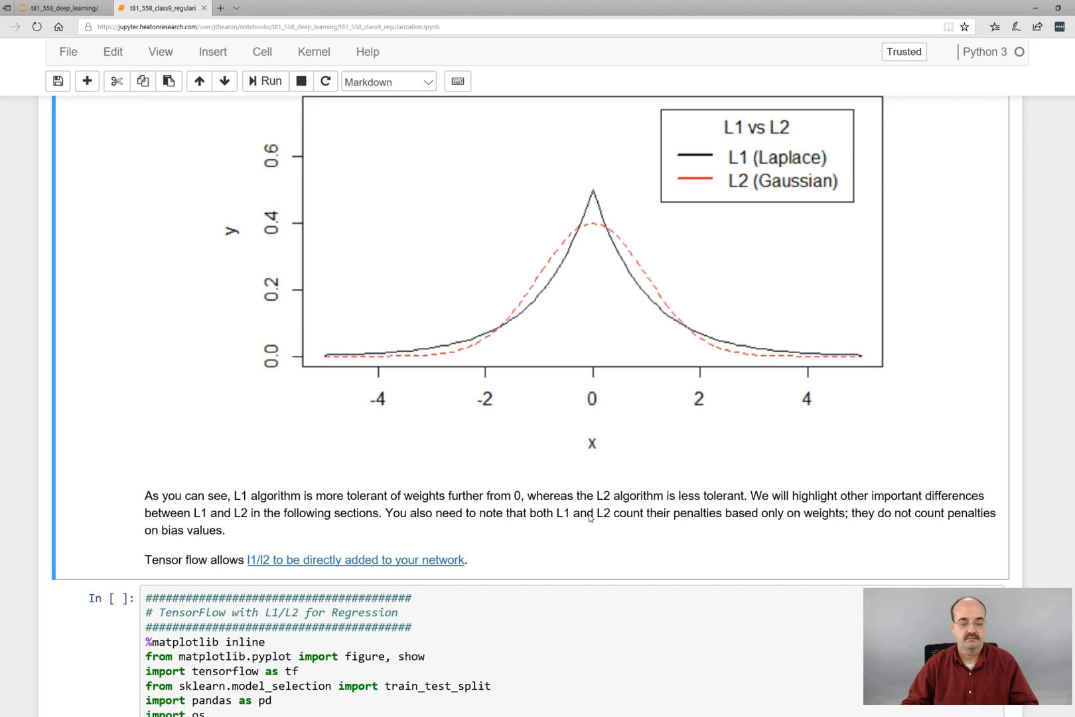
scroll("down", 3)
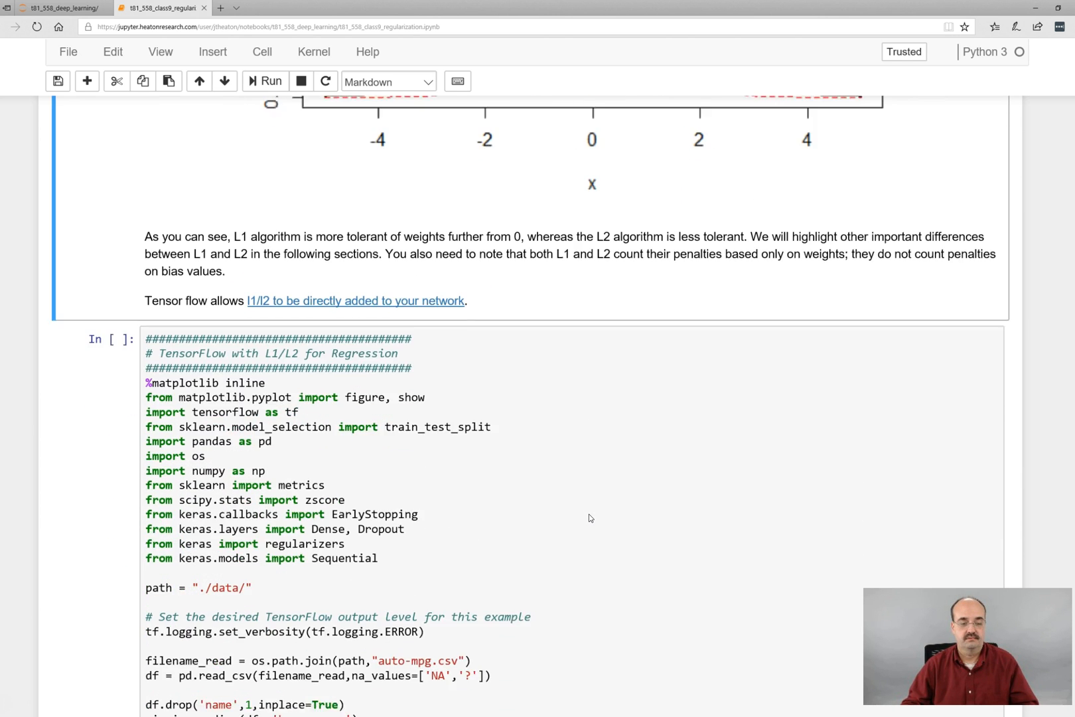
scroll("down", 3)
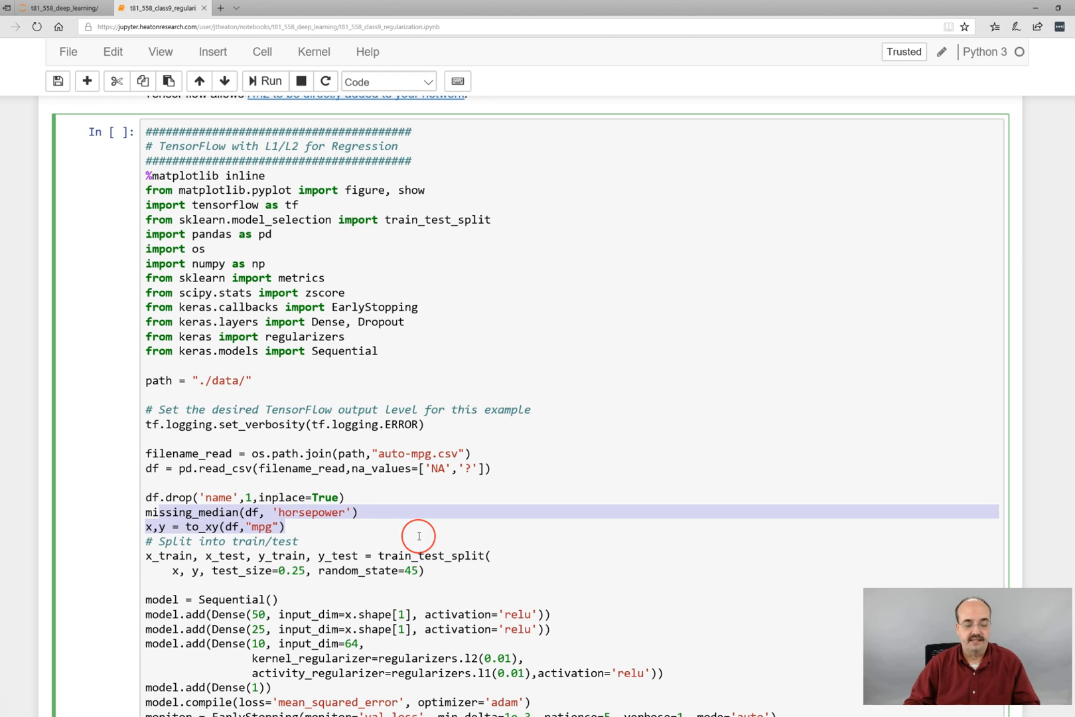
Delete input_dim from the 25-unit layer, save, and select input_dim=64 in the 10-unit layer
left_click(418, 536)
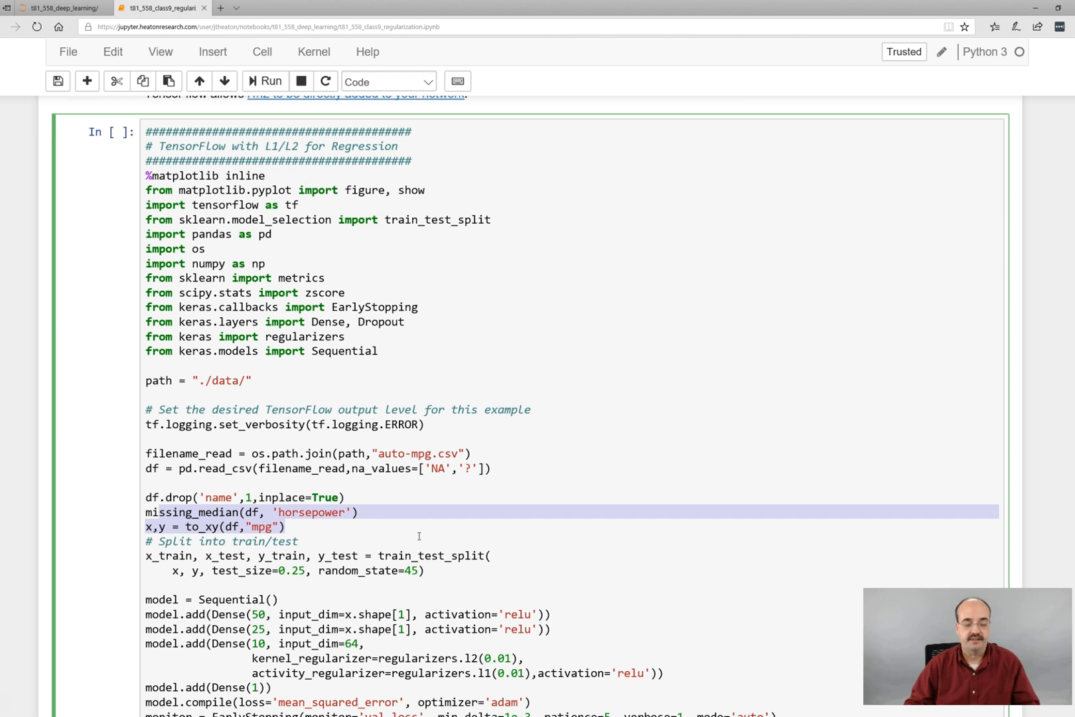
scroll("down", 3)
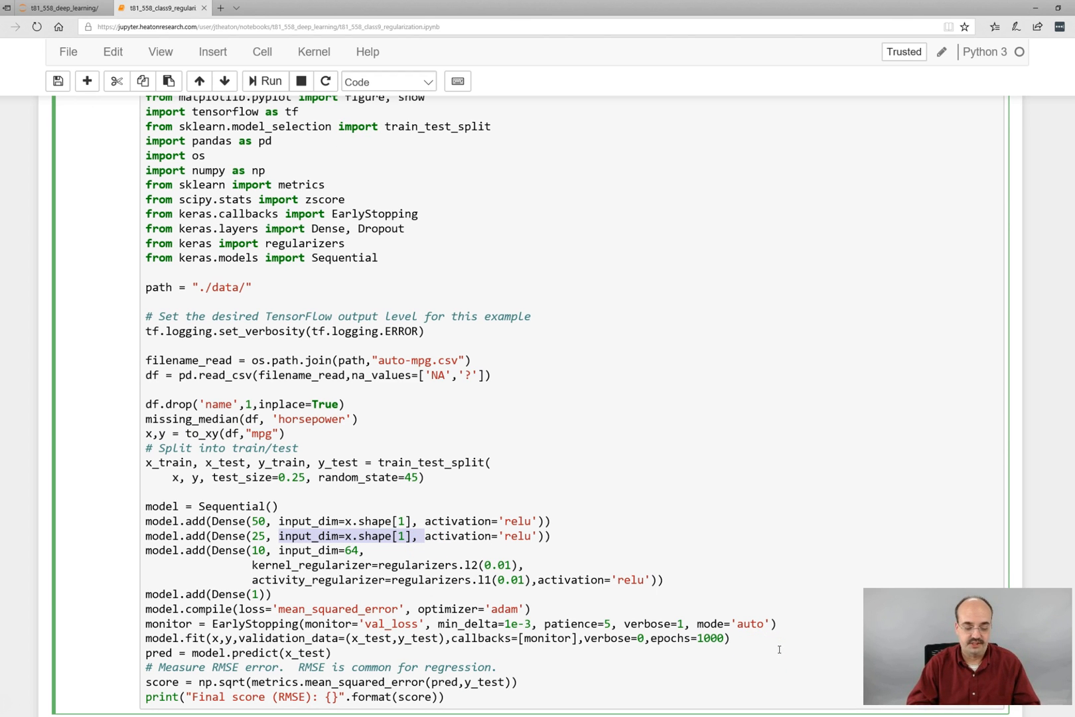
key("Delete")
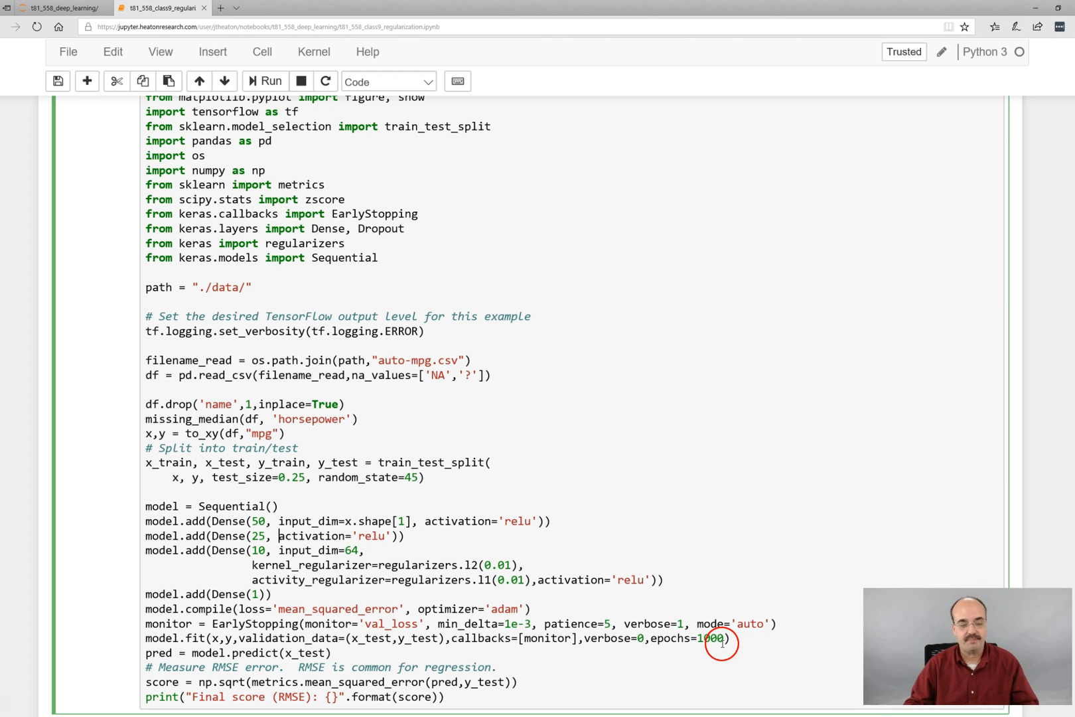
key("ctrl+s")
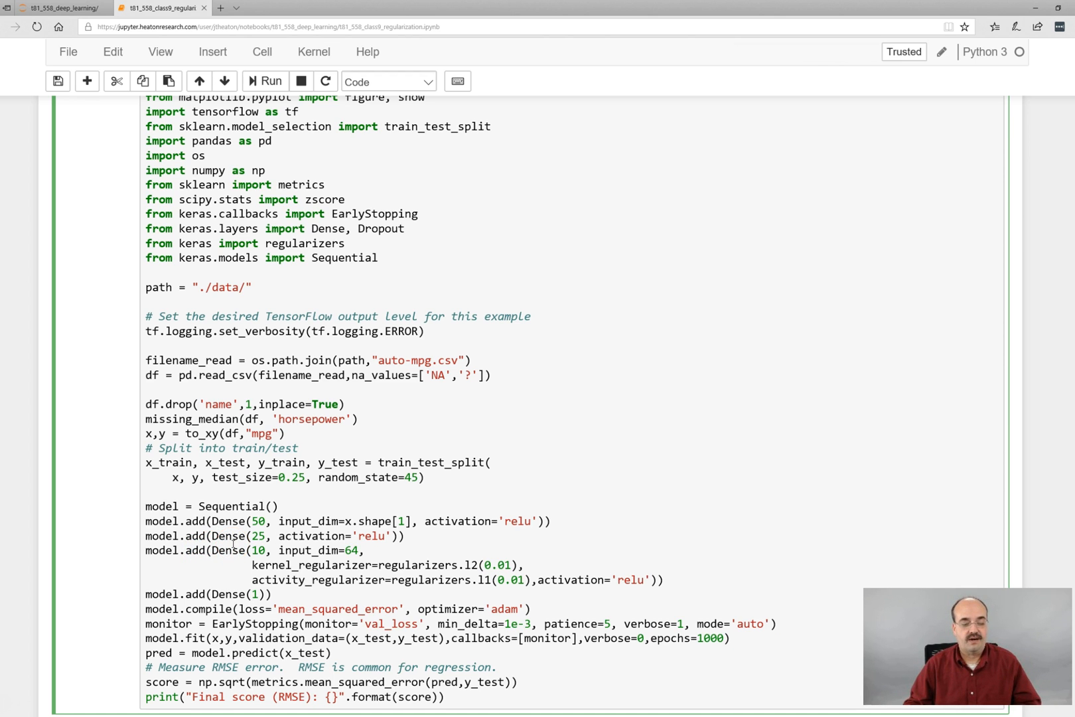
left_click(368, 550)
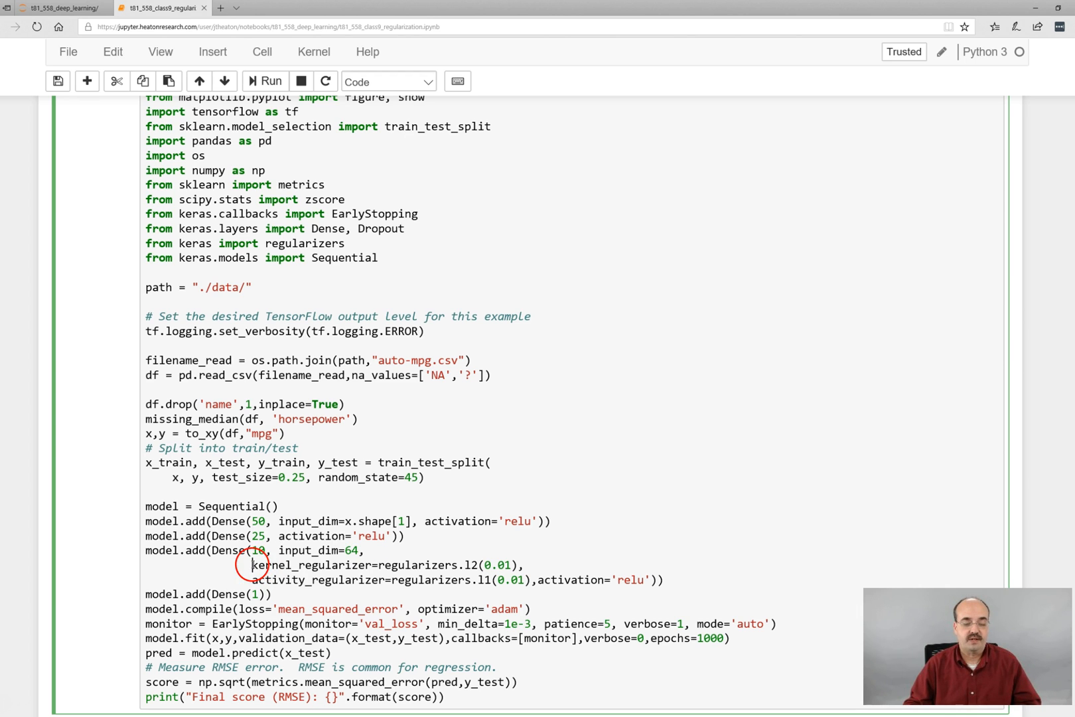
left_click_drag(252, 565, 518, 564)
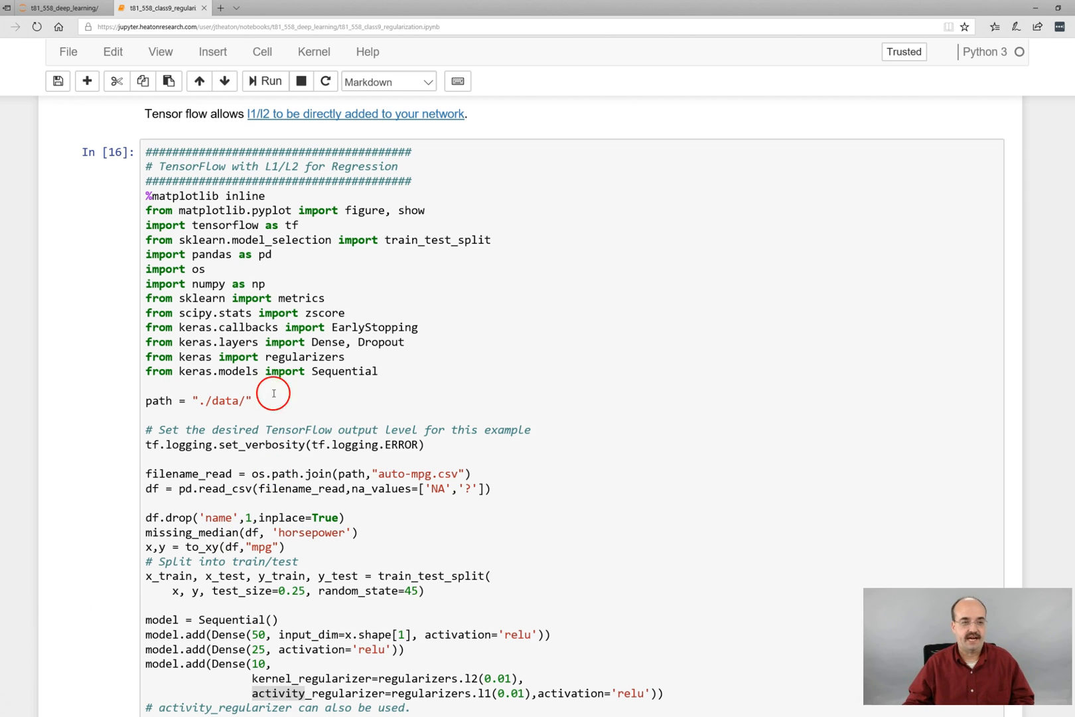
mouse_move(223, 178)
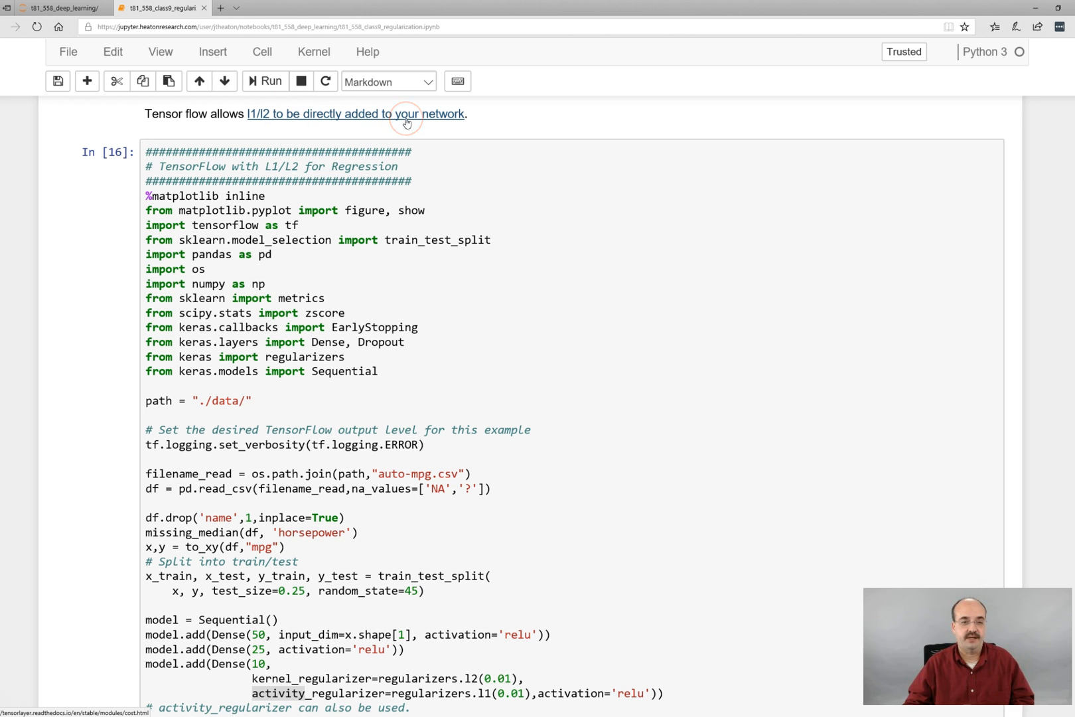
Follow the 'l1/l2 to be directly added to your network' documentation link
left_click(356, 114)
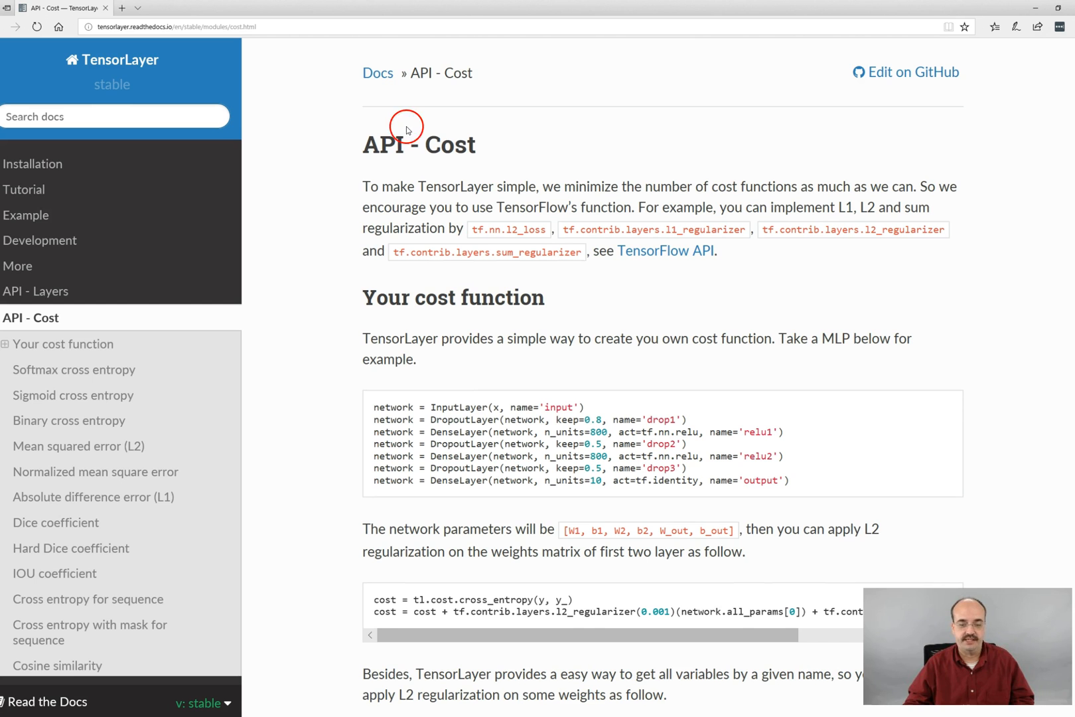
mouse_move(662, 405)
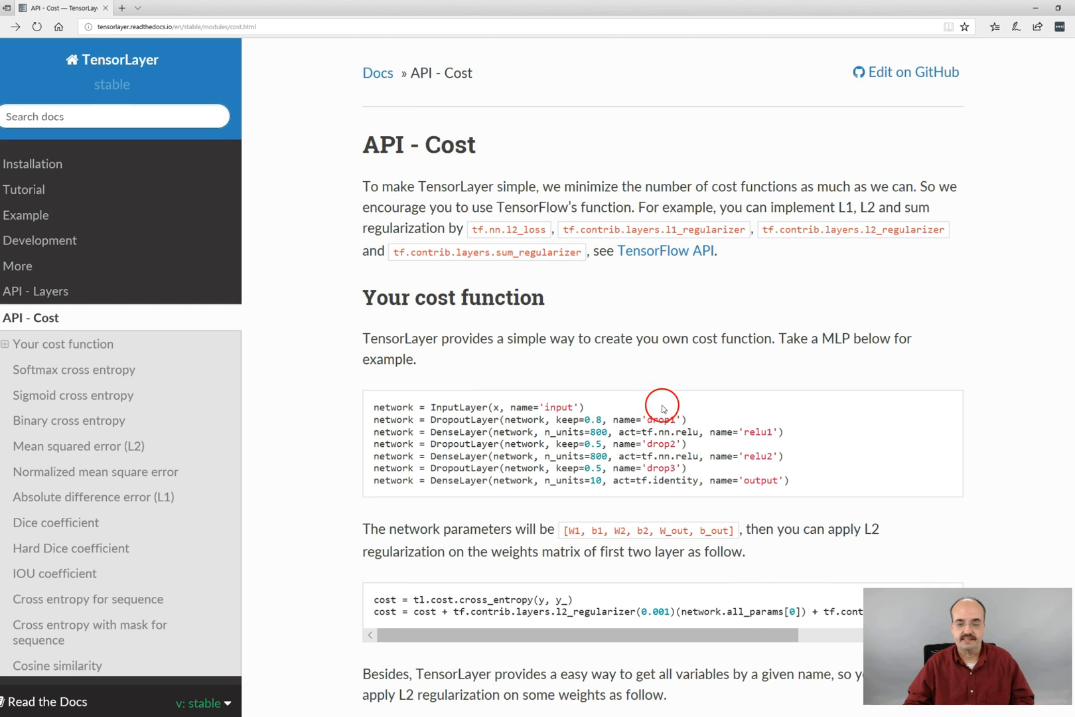
Skim the TensorLayer Cost page's regularization examples, then return to the notebook tab
scroll("down", 3)
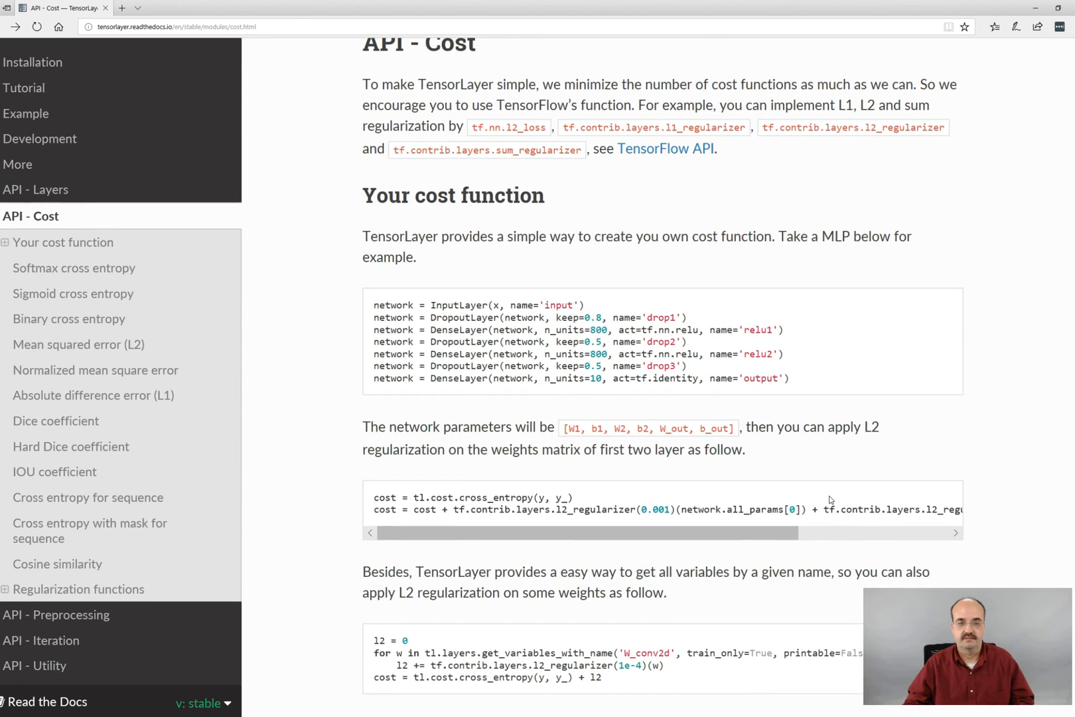
scroll("down", 3)
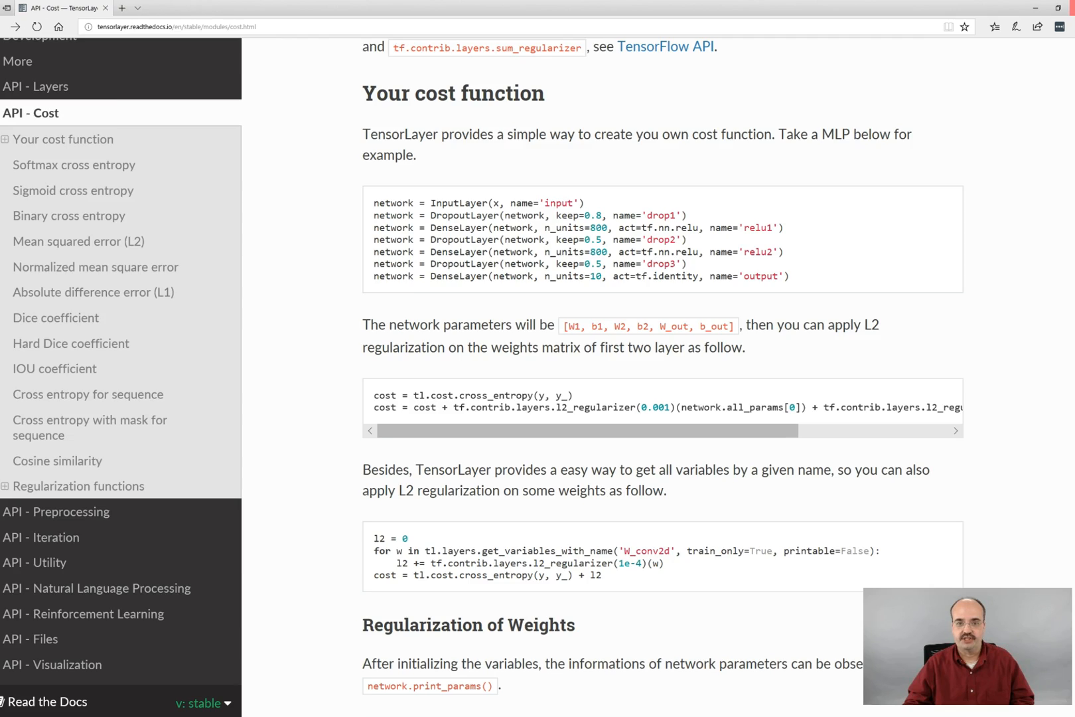
left_click(157, 8)
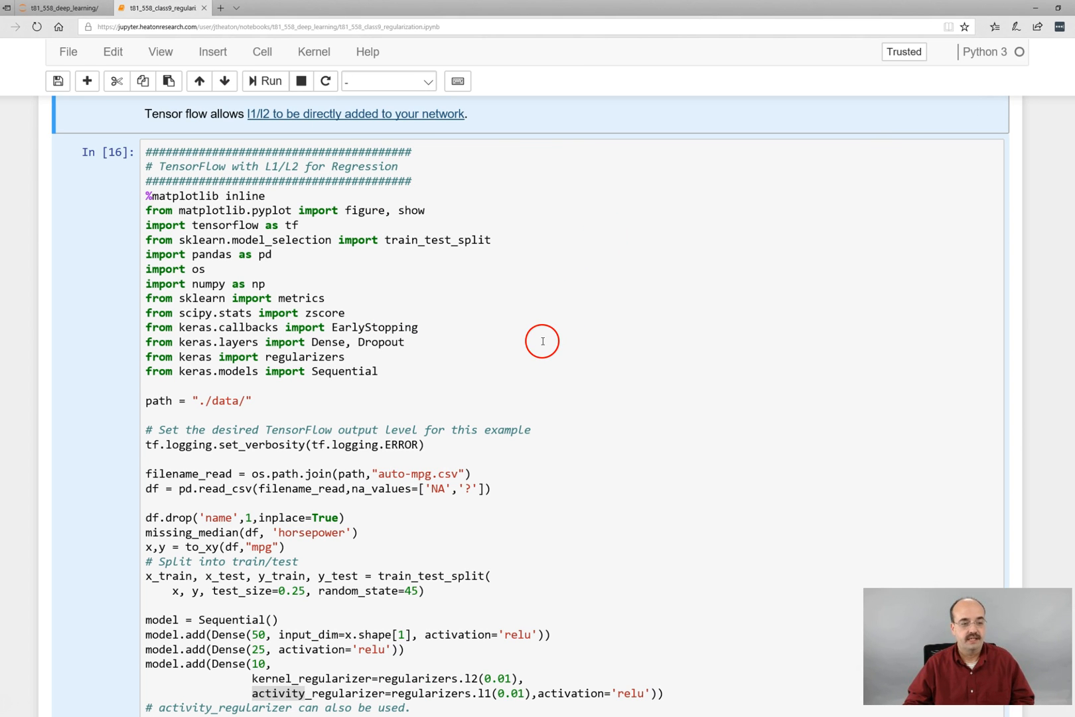
mouse_move(381, 374)
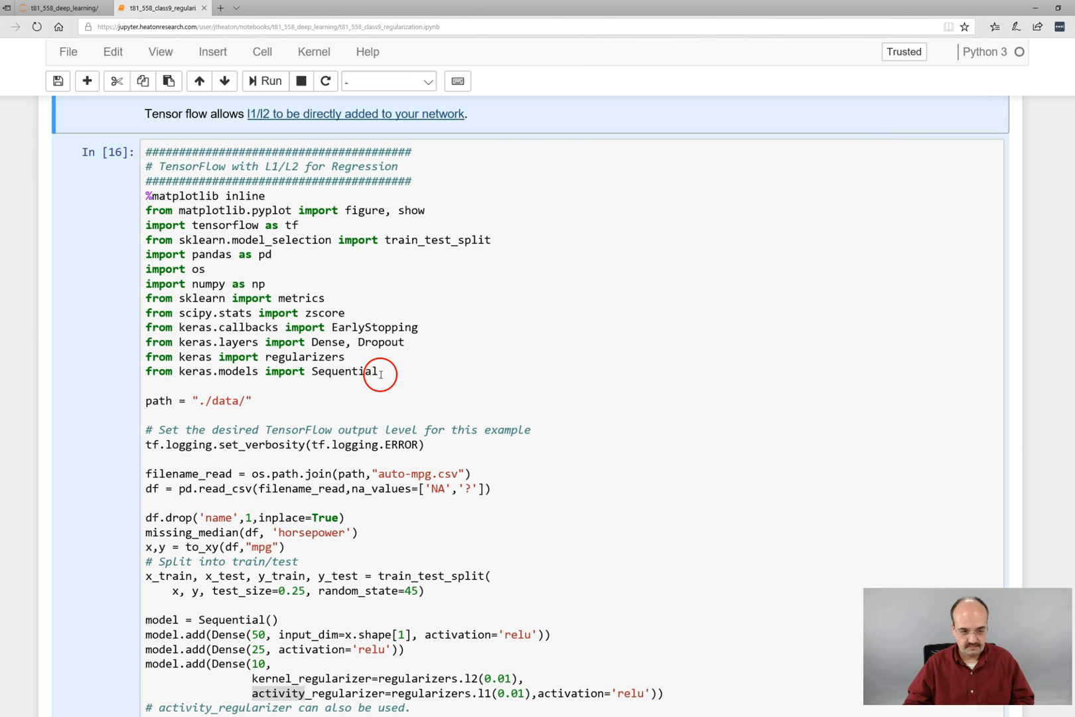
mouse_move(427, 479)
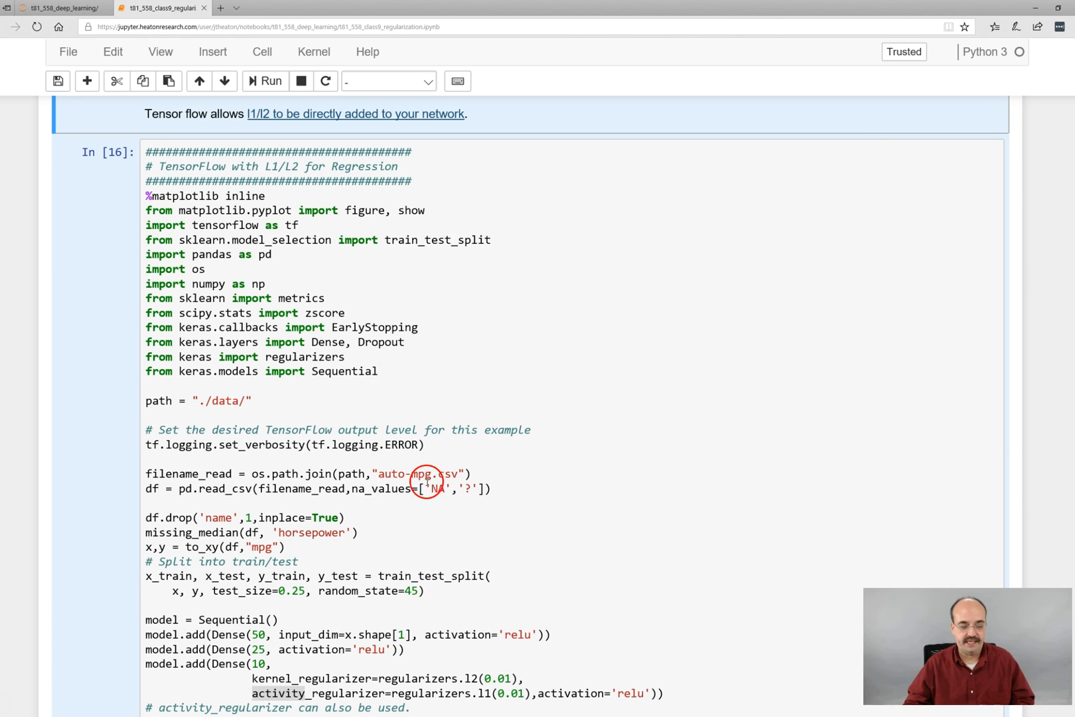
mouse_move(291, 463)
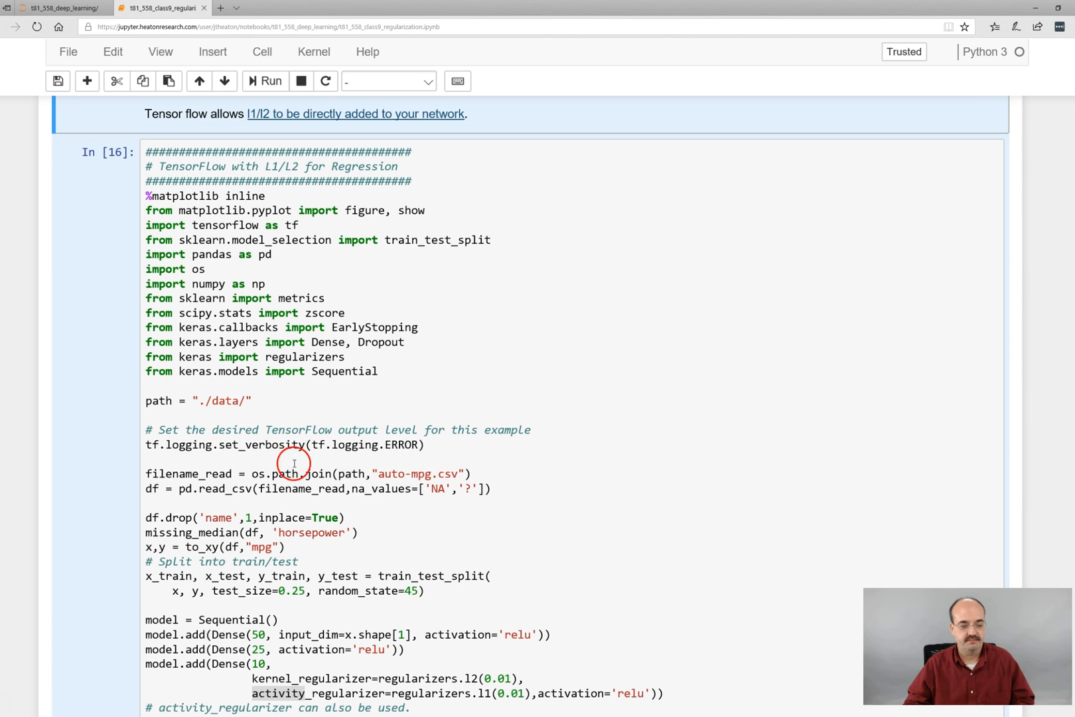
mouse_move(146, 514)
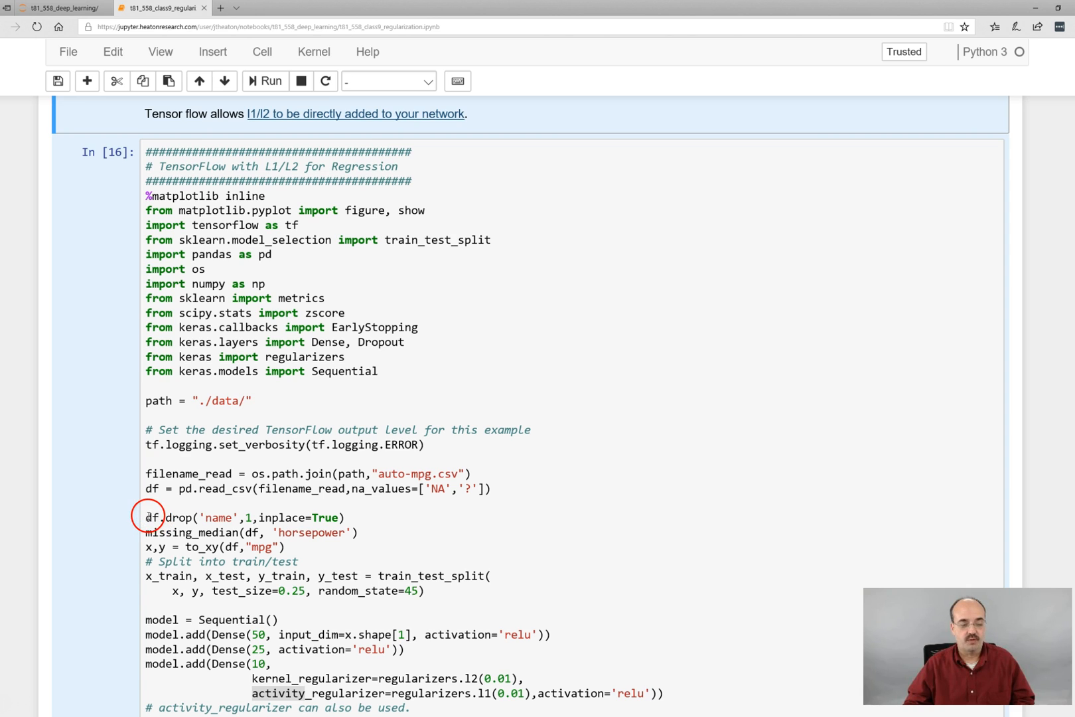
left_click(254, 532)
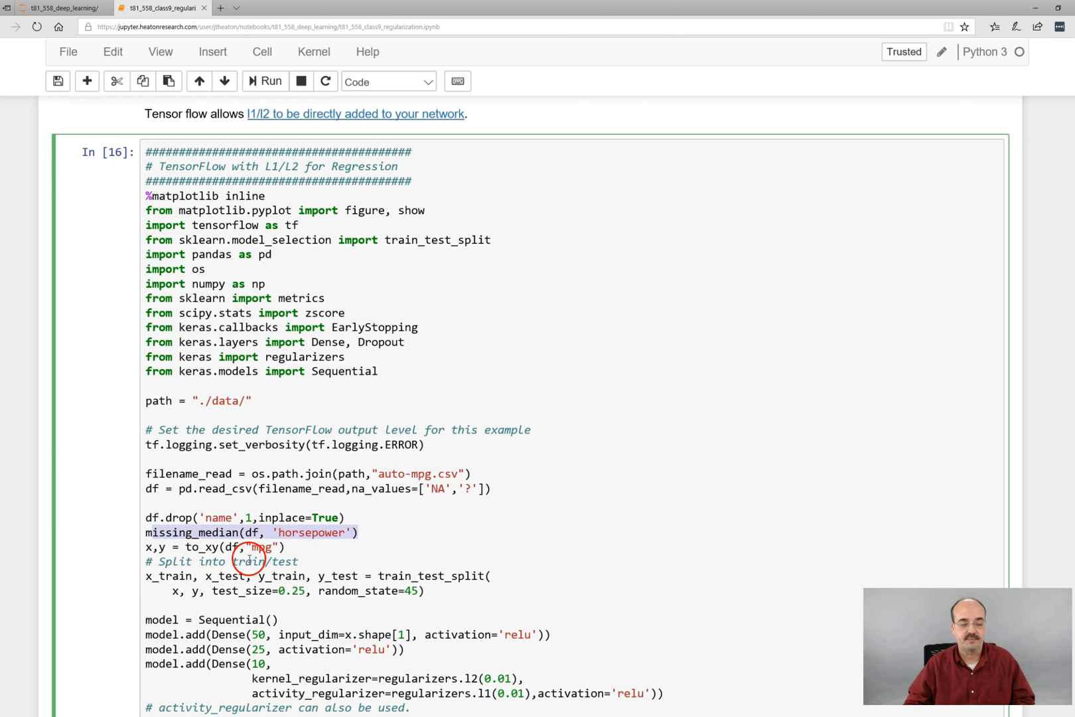
scroll("down", 3)
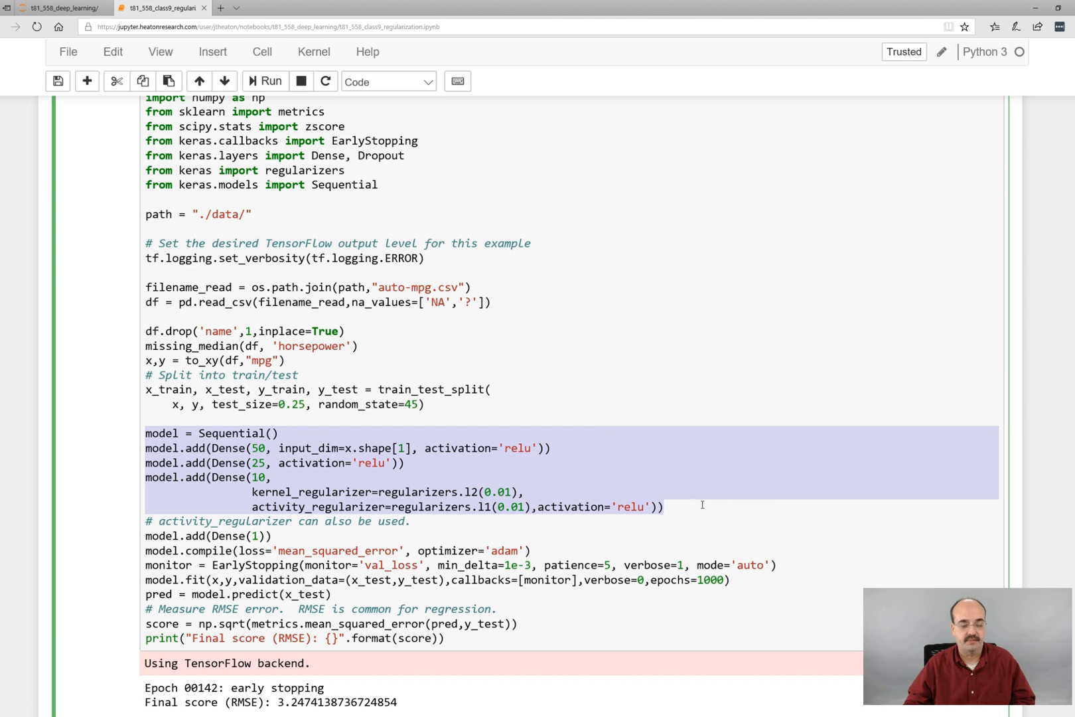
left_click(140, 433)
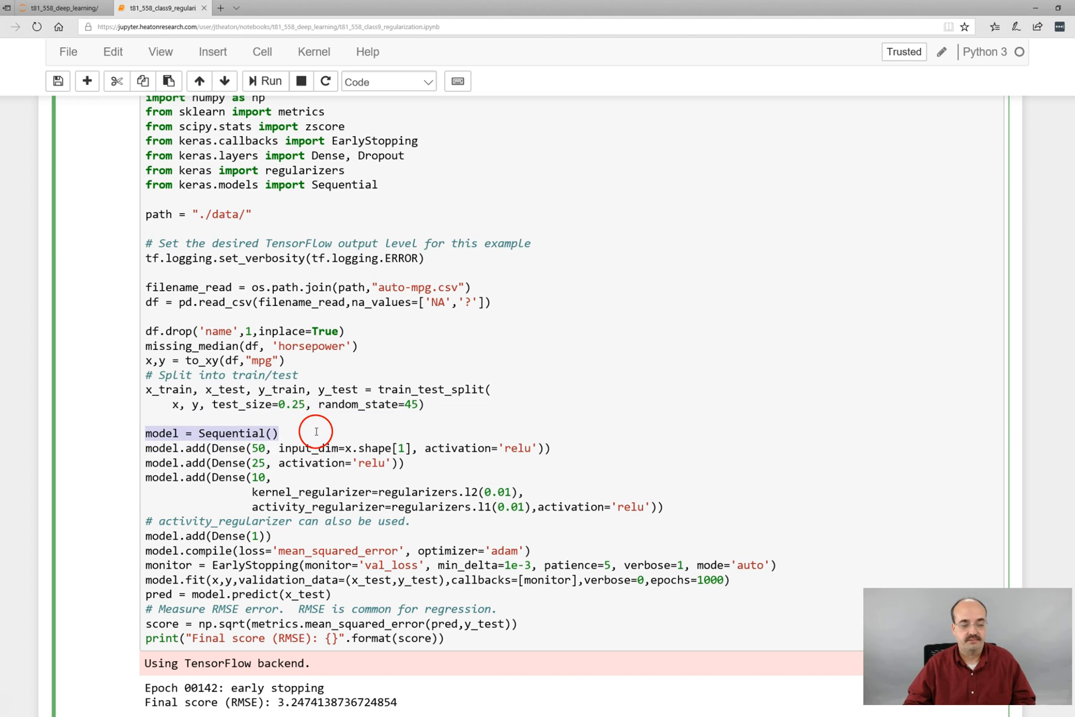
mouse_move(154, 447)
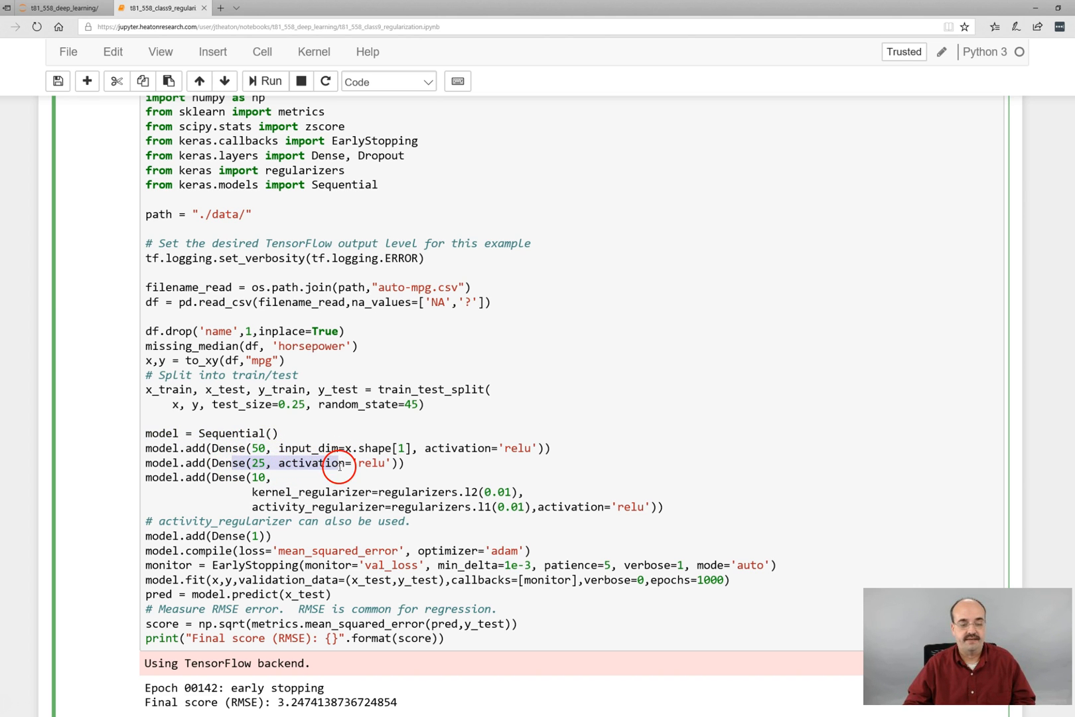
left_click(299, 477)
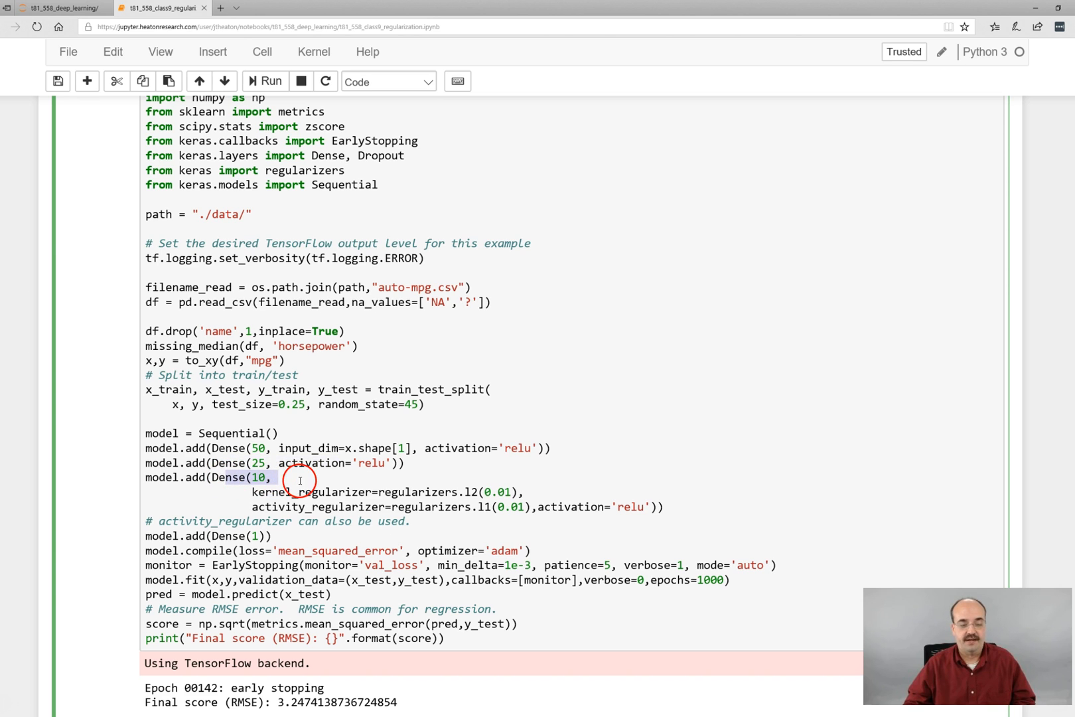
left_click_drag(299, 477, 335, 506)
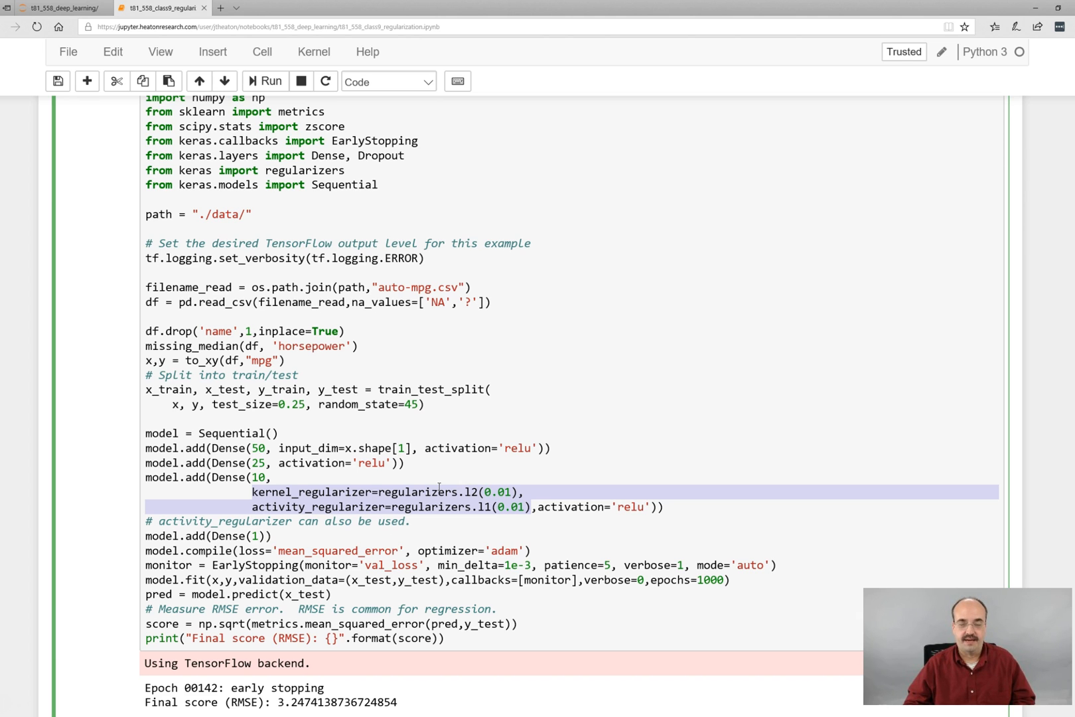
left_click(253, 507)
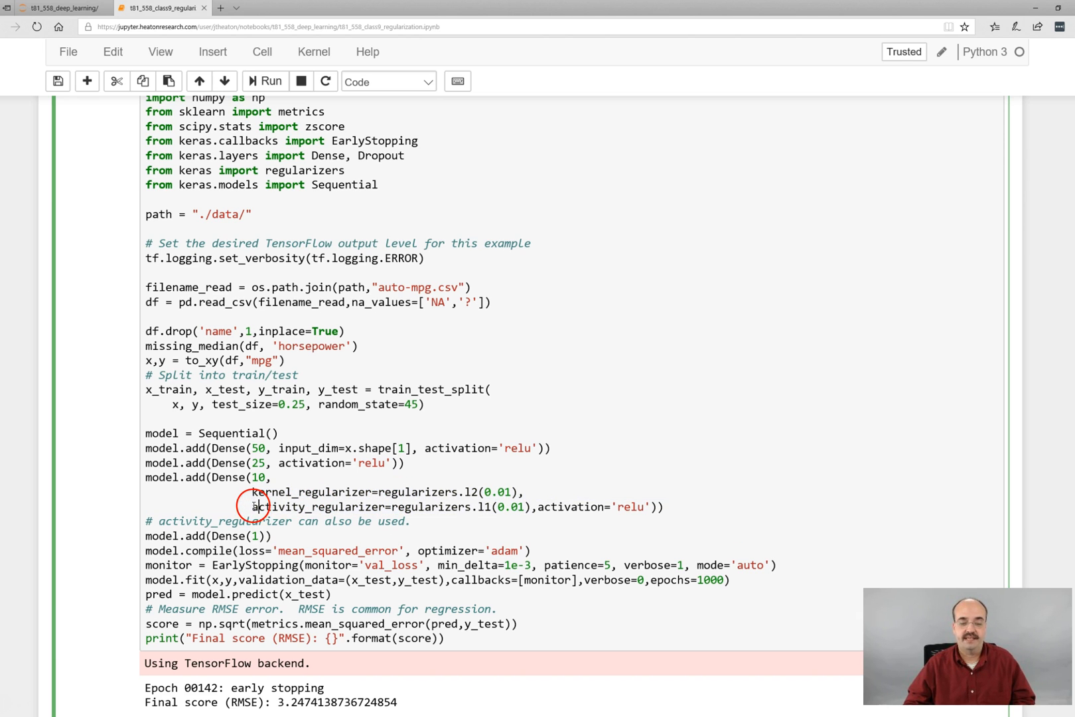
double_click(301, 506)
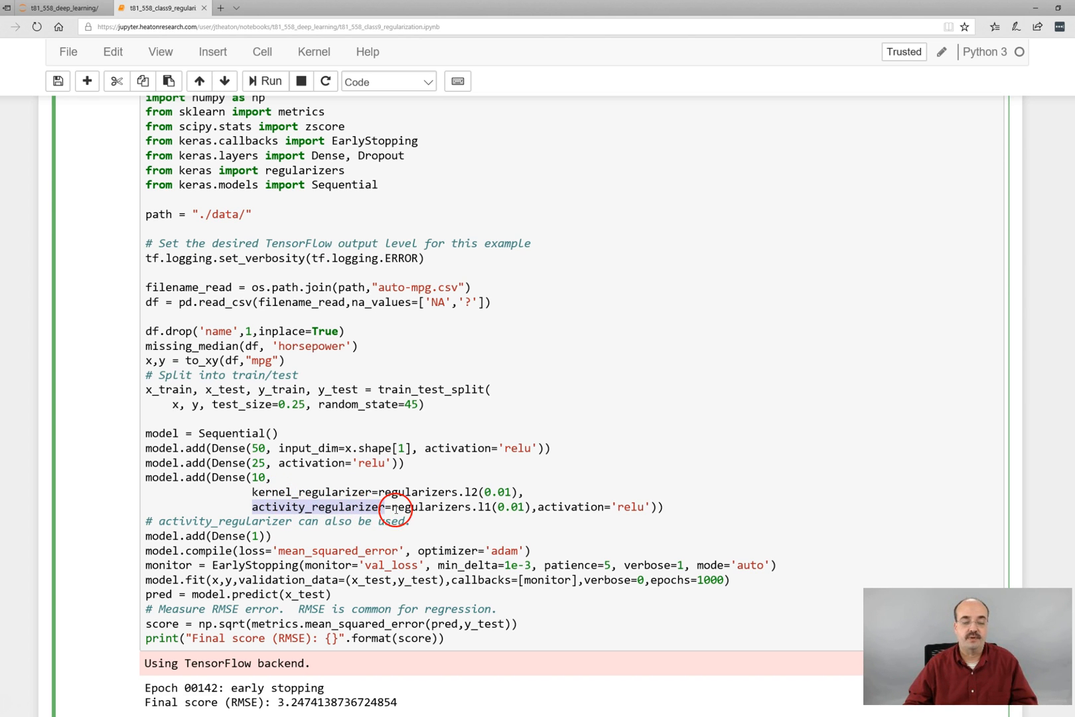
mouse_move(537, 519)
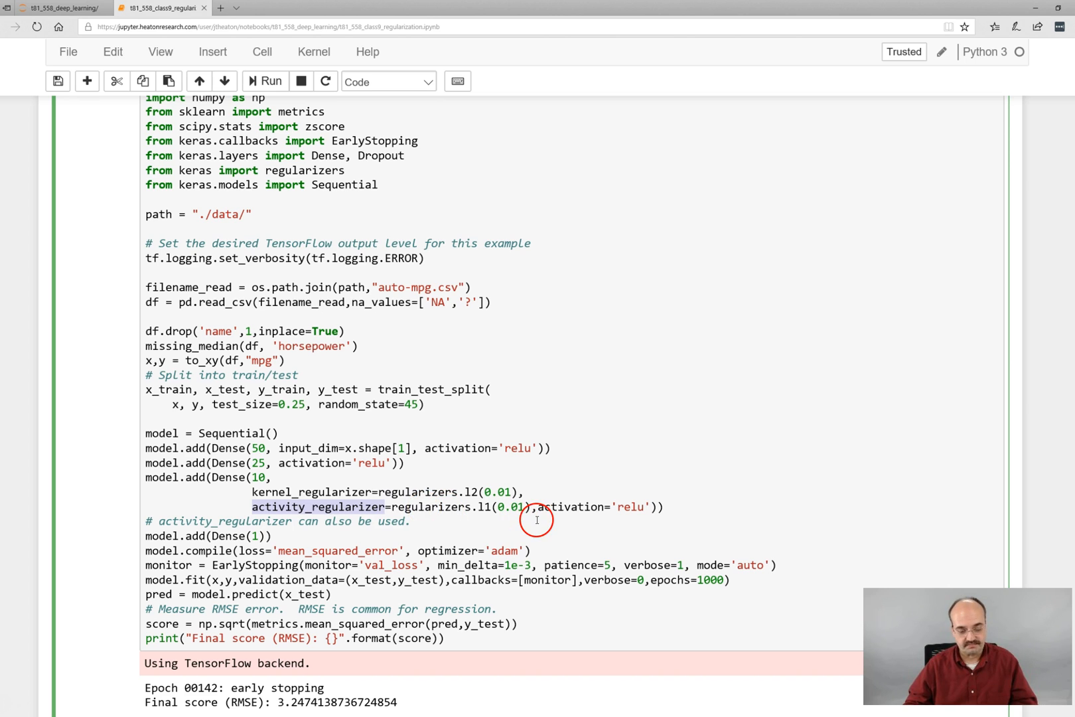
mouse_move(358, 507)
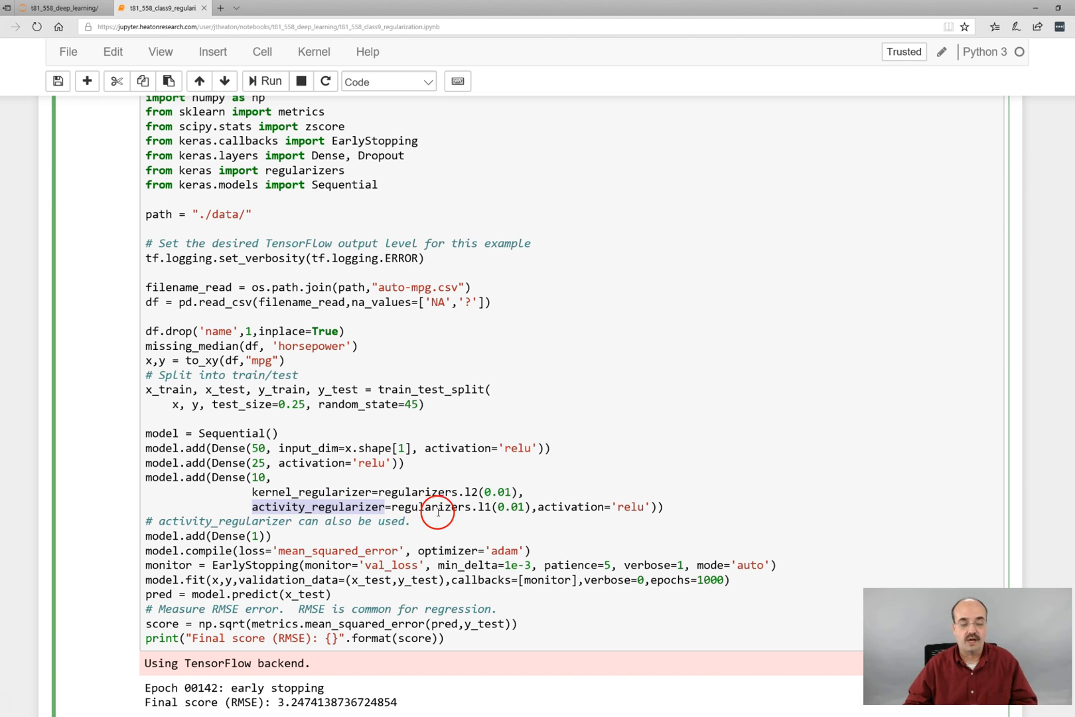
mouse_move(425, 492)
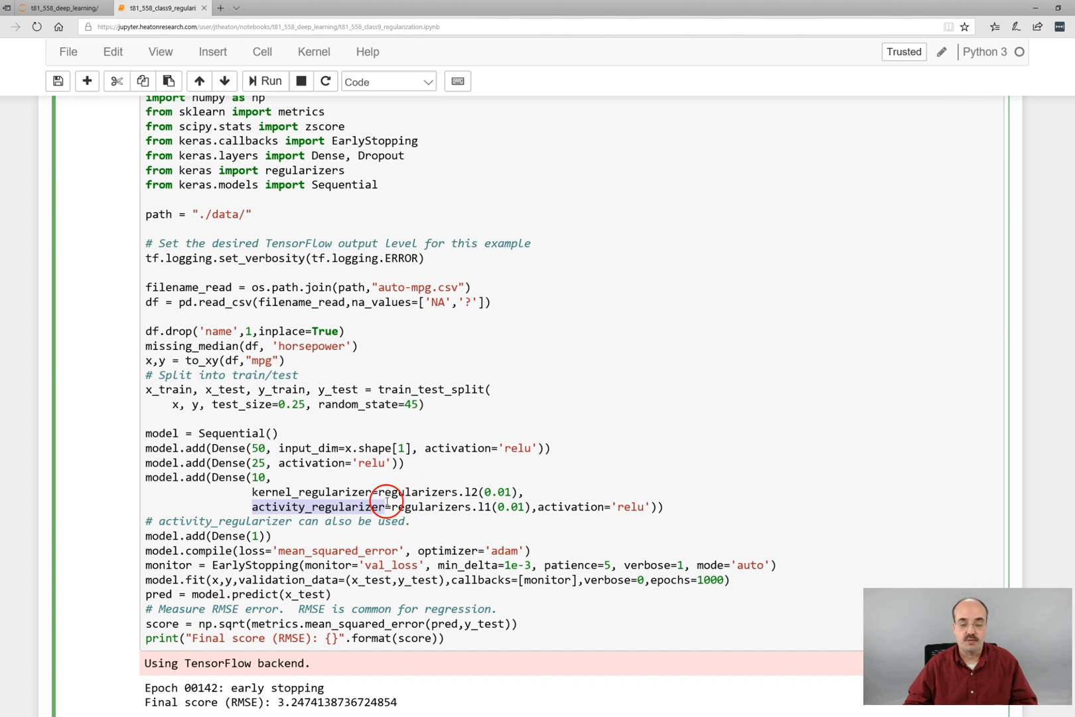
mouse_move(312, 448)
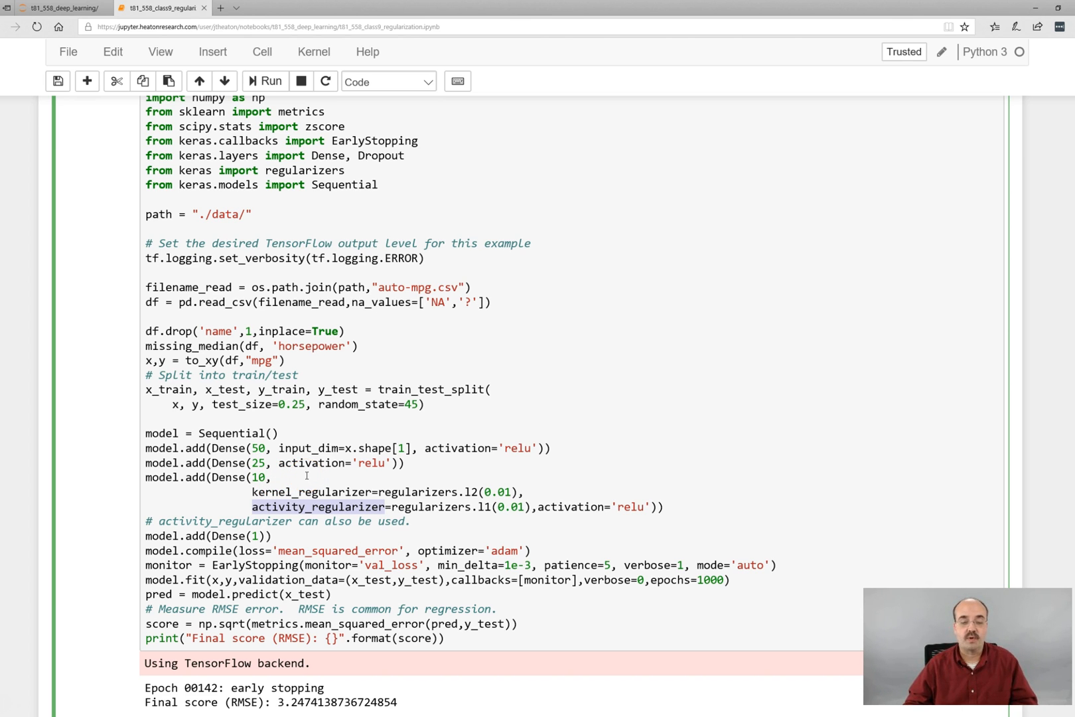
mouse_move(271, 81)
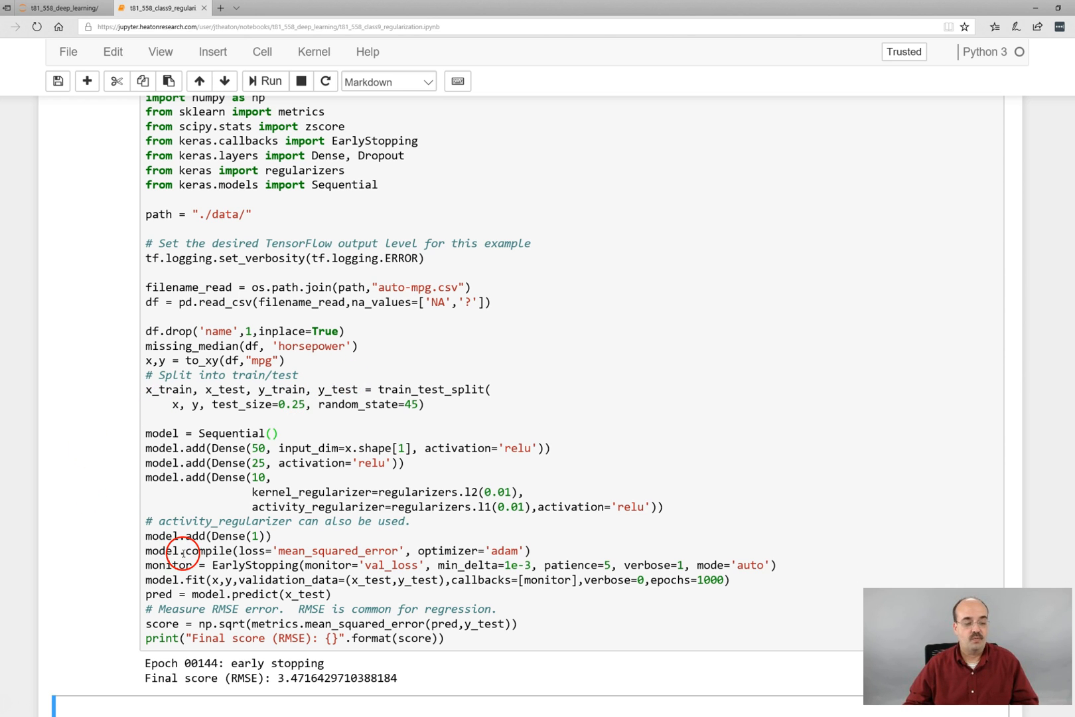
mouse_move(300, 634)
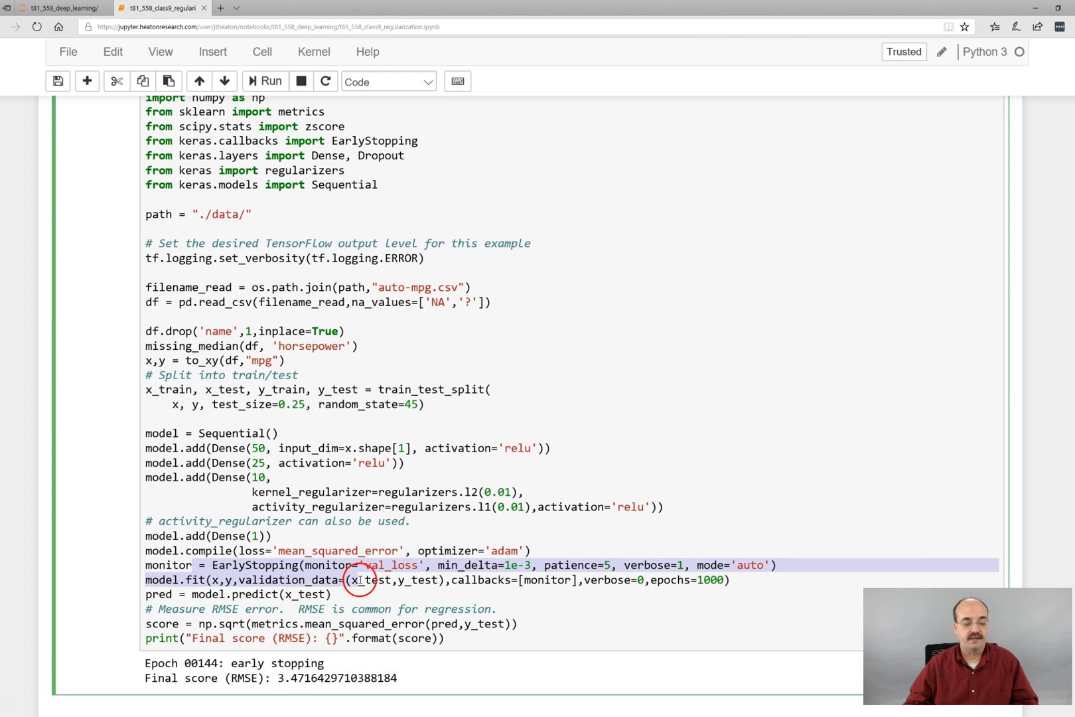
Save the notebook after the rerun stops early at epoch 144 with RMSE 3.472
key("ctrl+s")
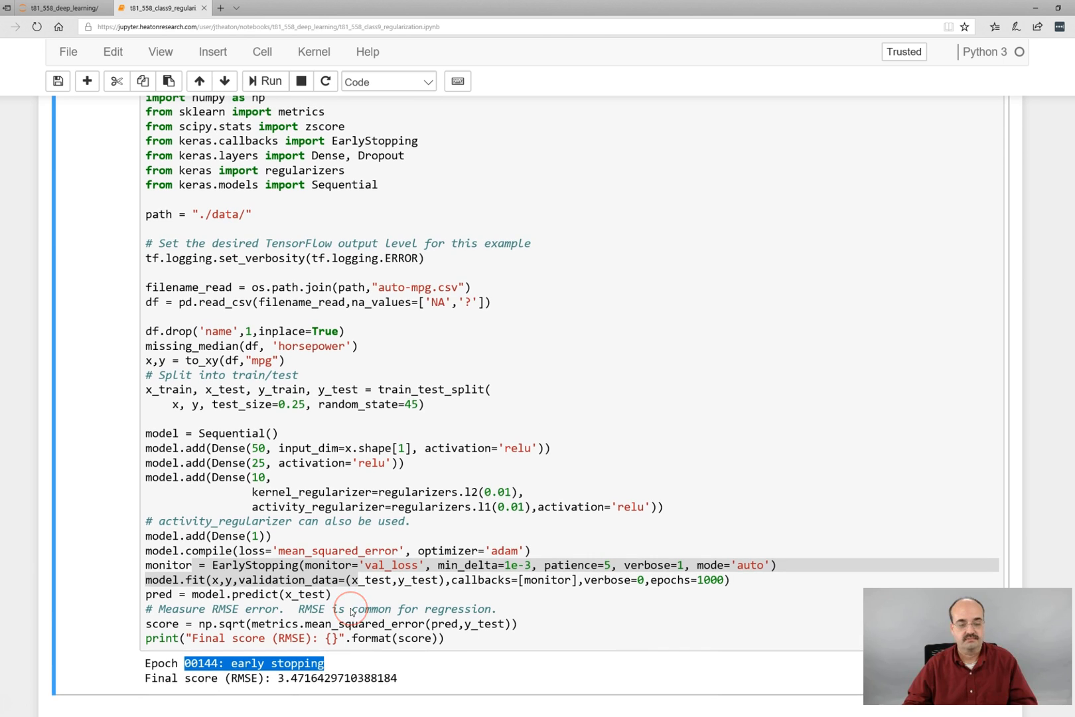
mouse_move(524, 528)
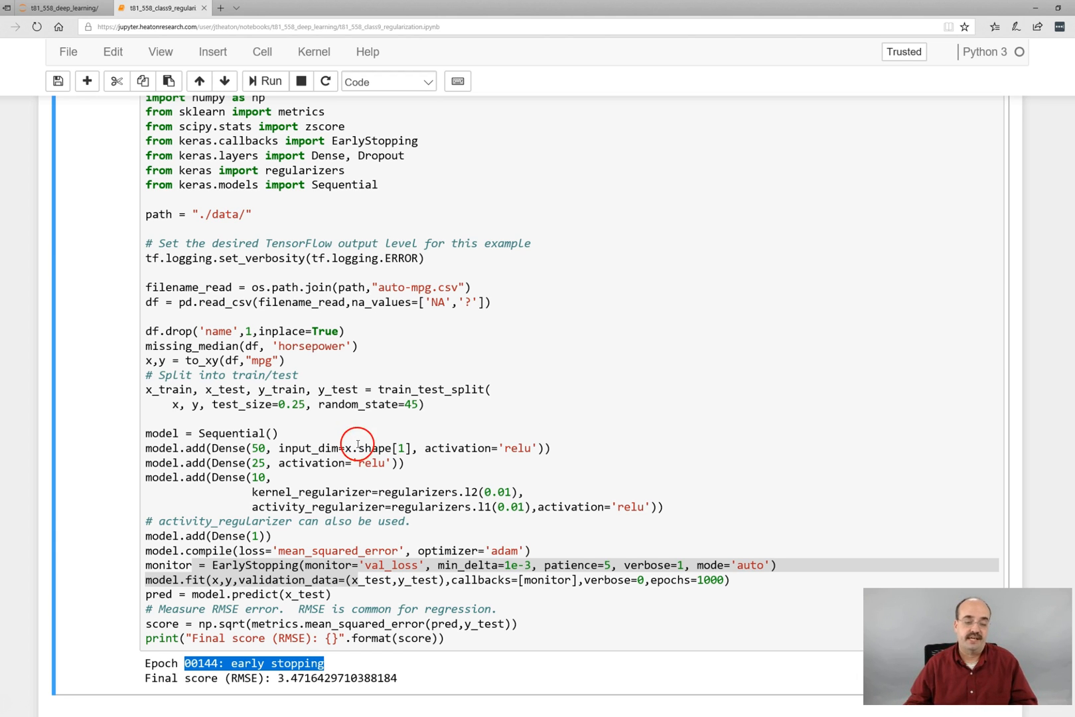
mouse_move(338, 503)
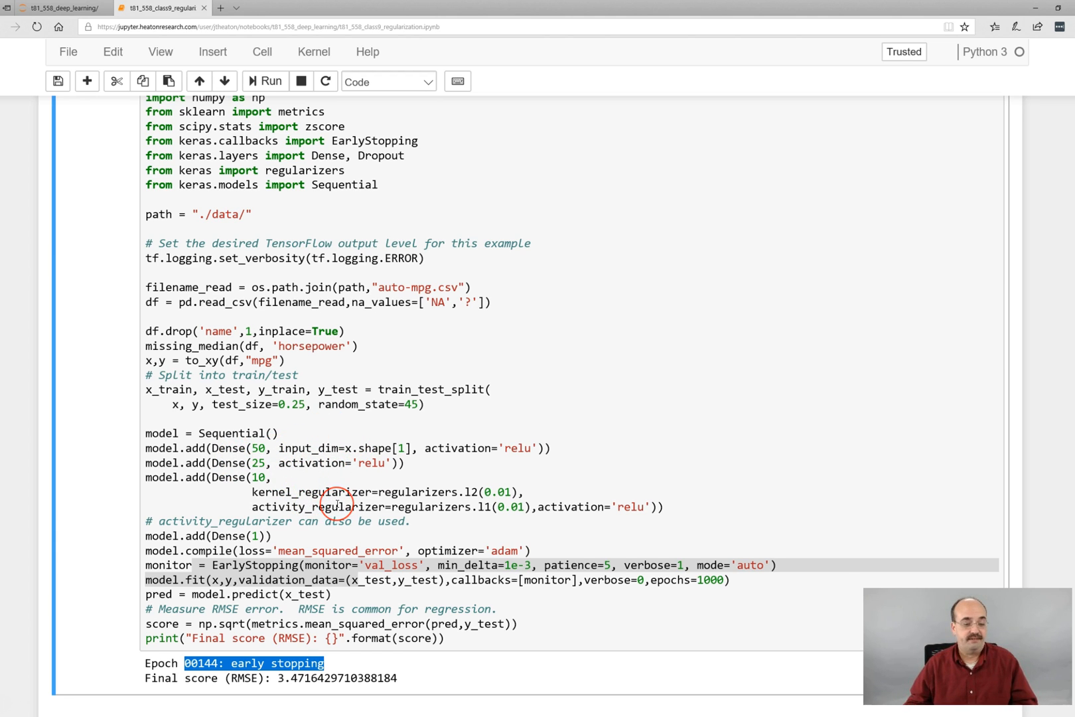